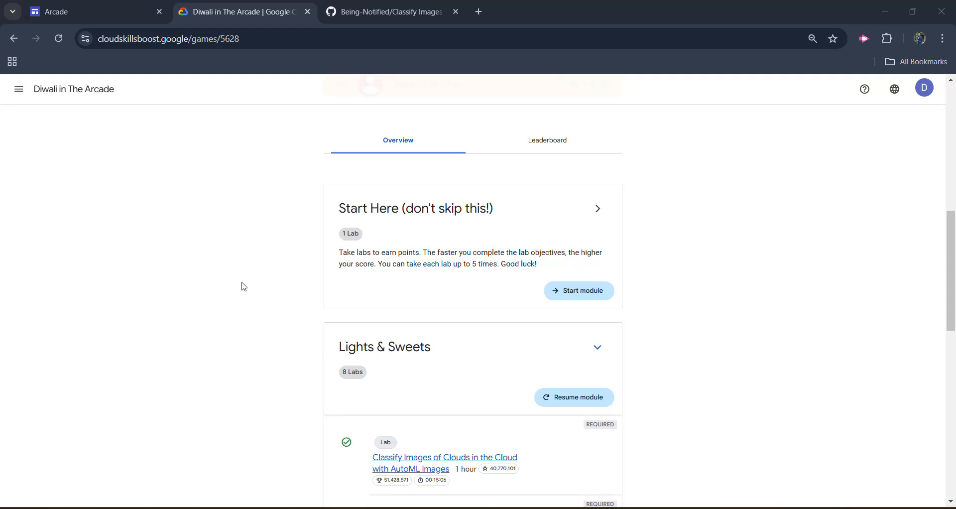
Look over the Diwali In The Arcade game page and switch to the Arcade event tab
{"action": "scroll", "scroll_direction": "down", "scroll_amount": 3}
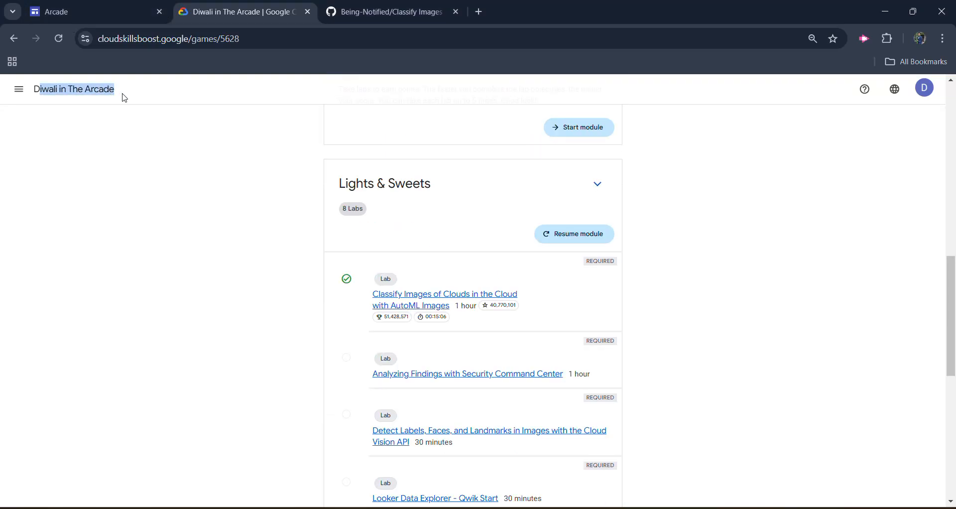
{"action": "mouse_move", "coordinate": [305, 300]}
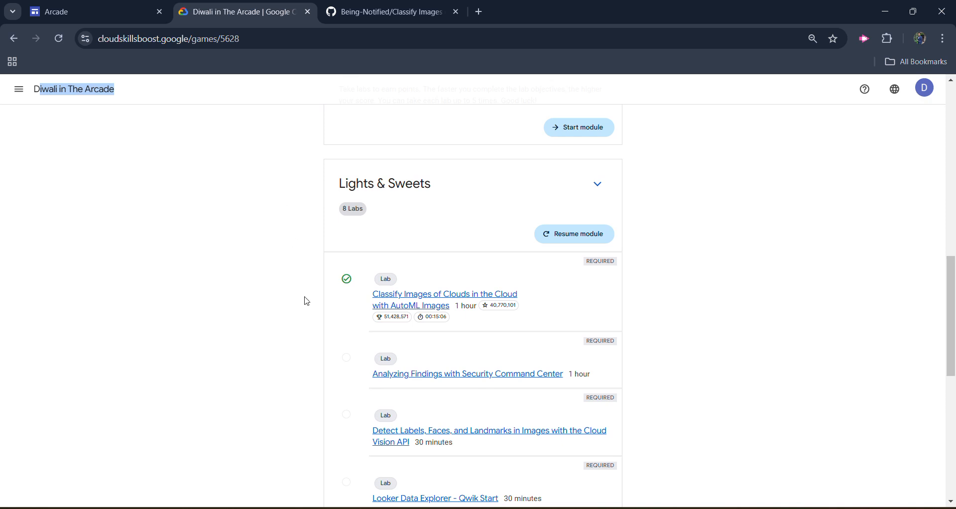
{"action": "mouse_move", "coordinate": [436, 293]}
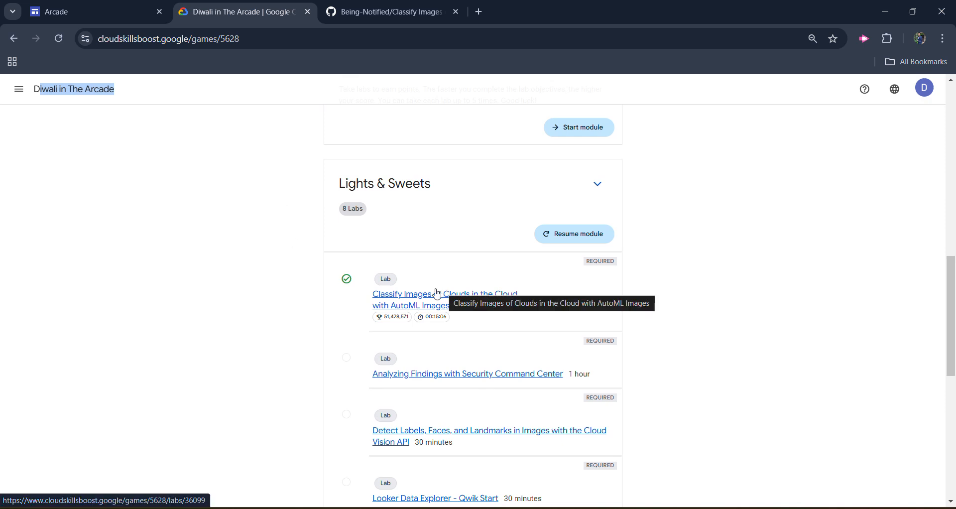
{"action": "mouse_move", "coordinate": [683, 258]}
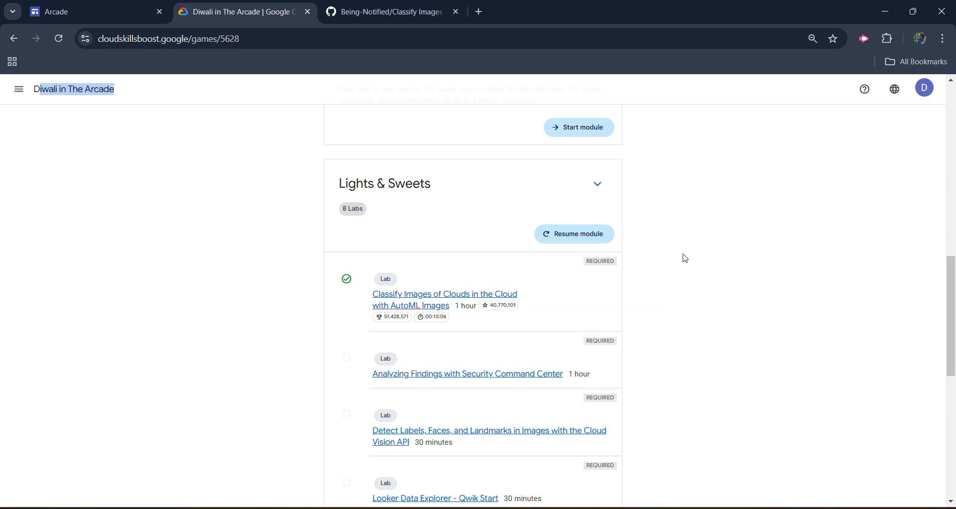
{"action": "scroll", "scroll_direction": "up", "scroll_amount": 3}
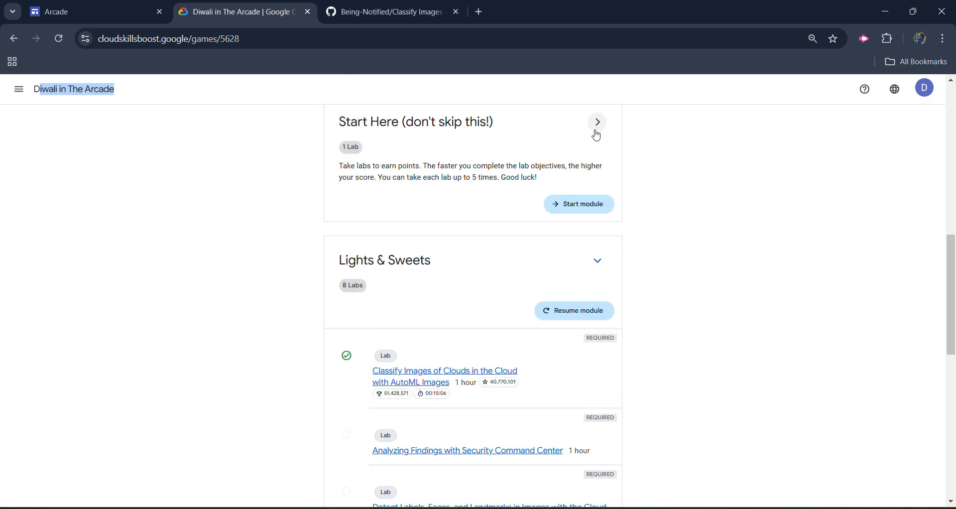
{"action": "left_click", "coordinate": [596, 121]}
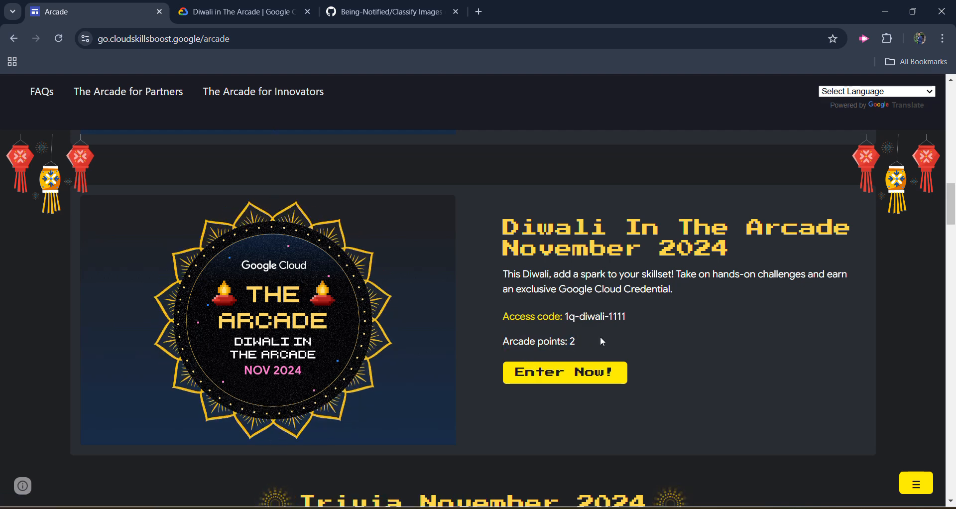
{"action": "mouse_move", "coordinate": [476, 182]}
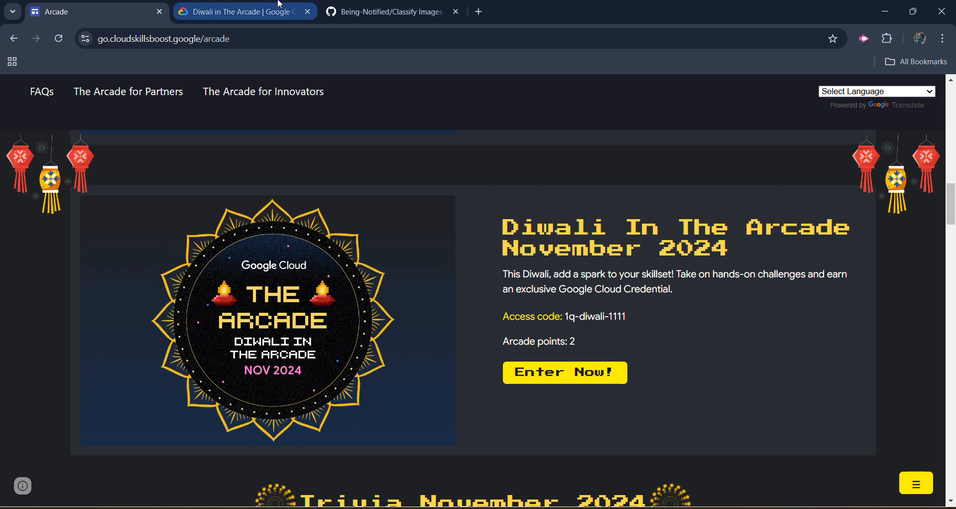
From the game's lab list, open the Classify Images of Clouds with AutoML Images lab page
{"action": "left_click", "coordinate": [563, 372]}
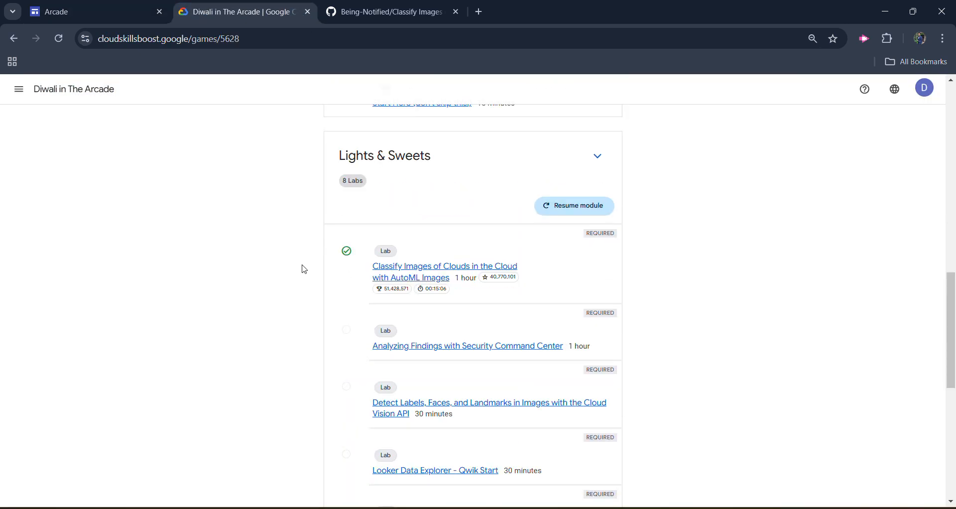
{"action": "left_click", "coordinate": [444, 271]}
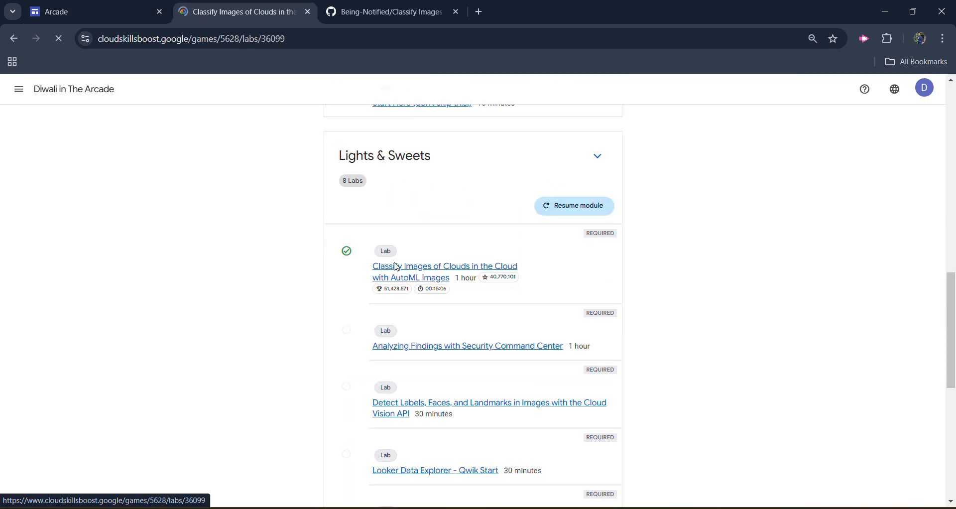
{"action": "left_click", "coordinate": [444, 271]}
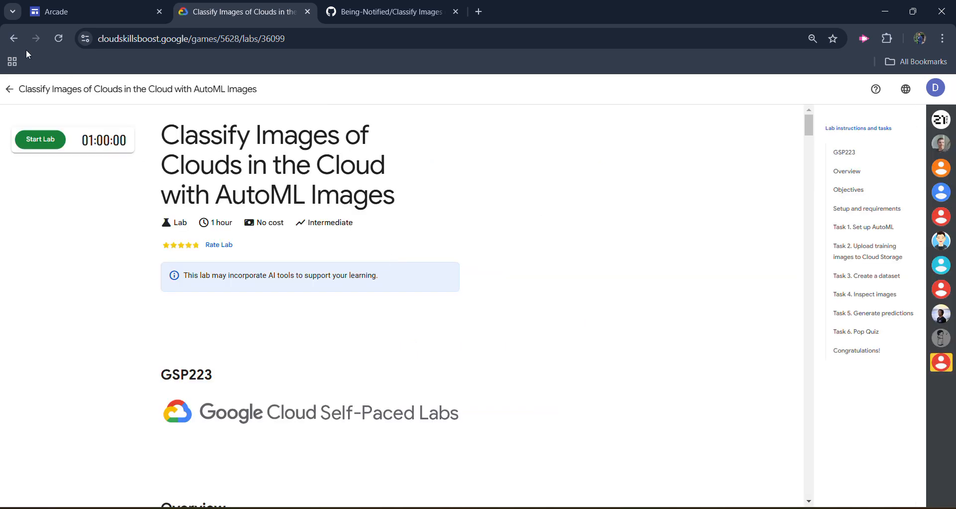
{"action": "left_click", "coordinate": [58, 38]}
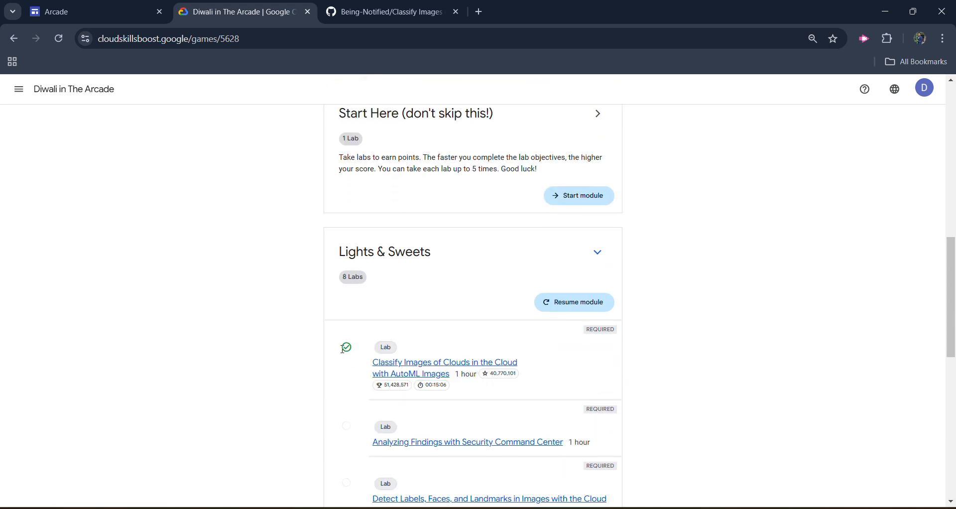
{"action": "mouse_move", "coordinate": [349, 393]}
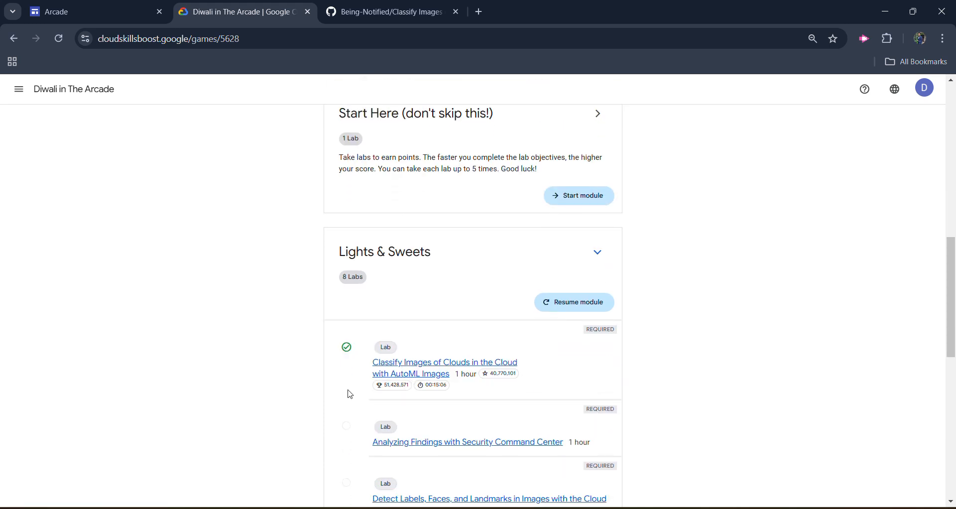
{"action": "left_click", "coordinate": [444, 366]}
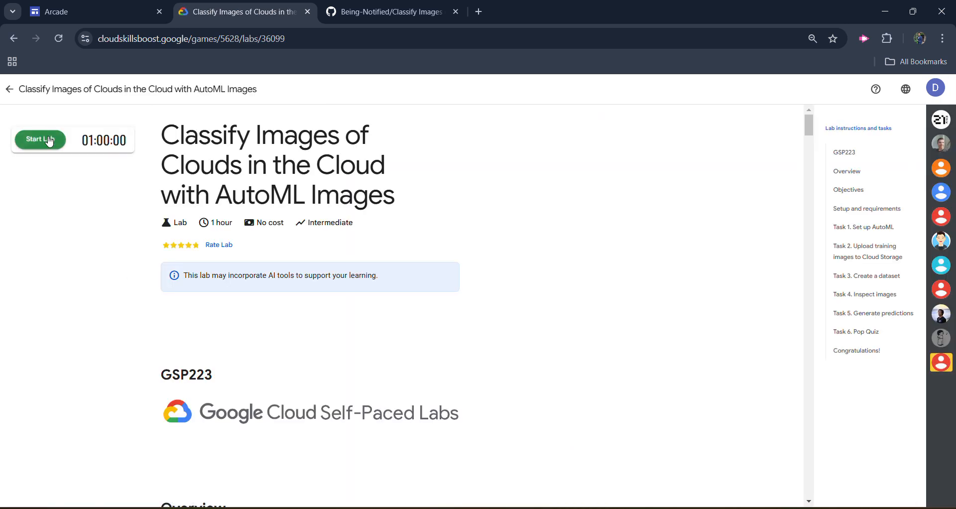
Start the lab, copy the student password, and open the Cloud console link in an incognito window
{"action": "left_click", "coordinate": [40, 140]}
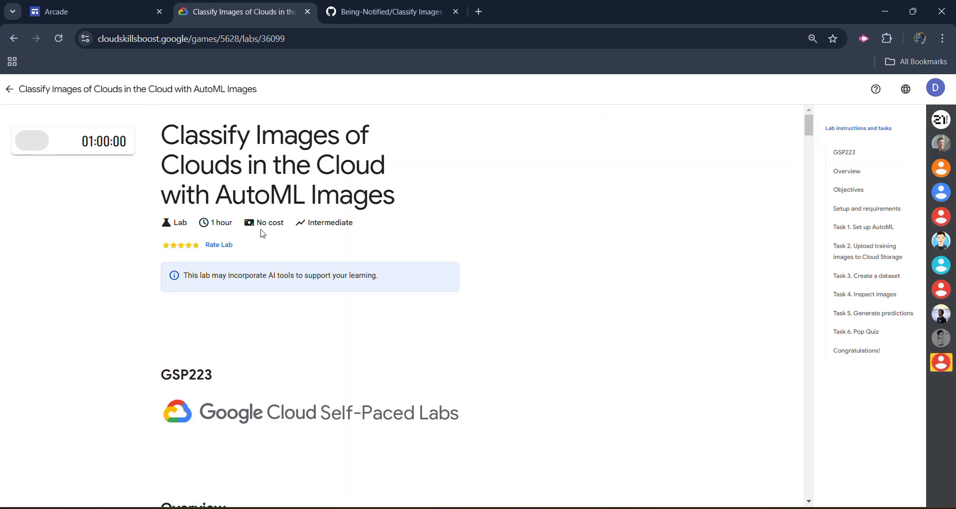
{"action": "left_click", "coordinate": [32, 141]}
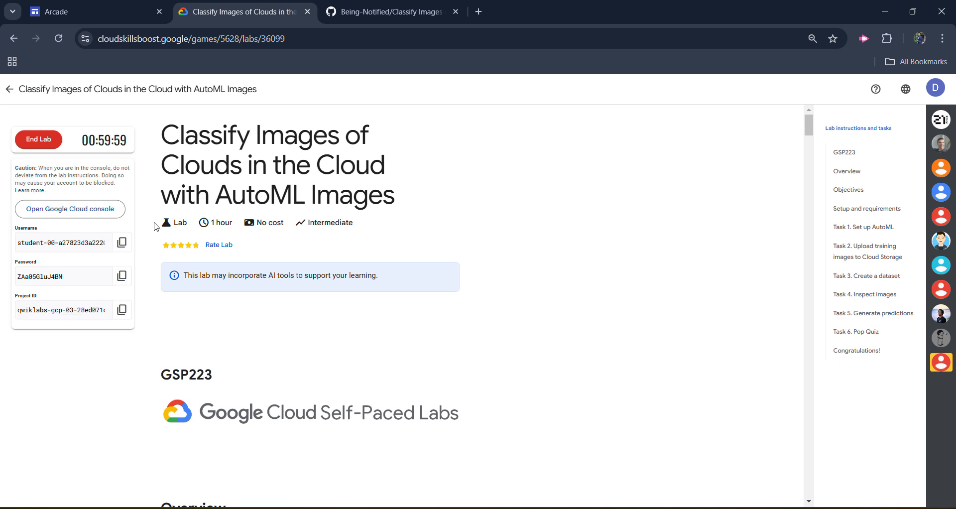
{"action": "left_click", "coordinate": [121, 276]}
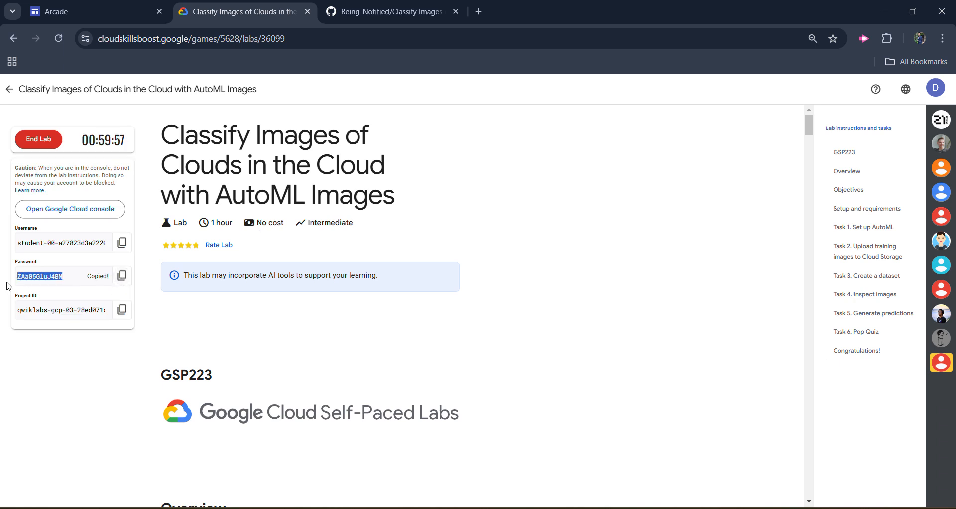
{"action": "right_click", "coordinate": [69, 208]}
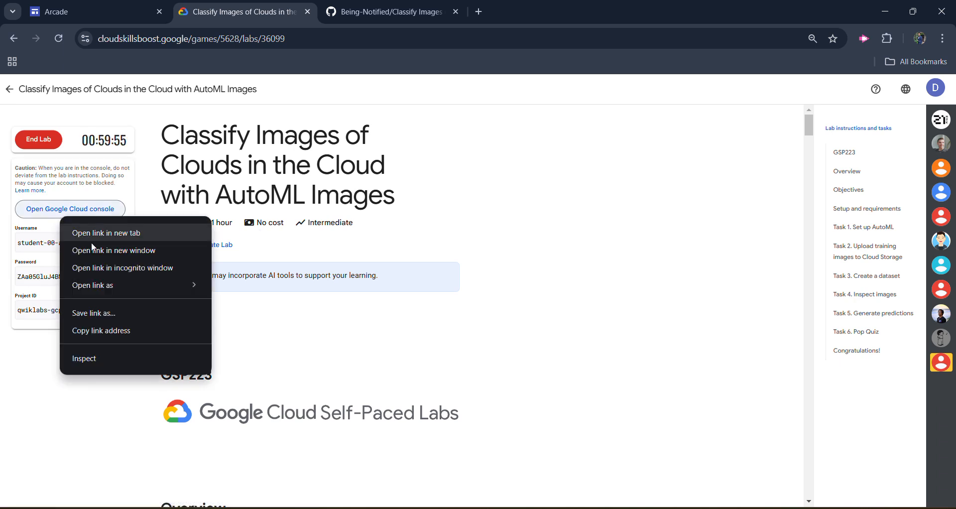
{"action": "mouse_move", "coordinate": [122, 268]}
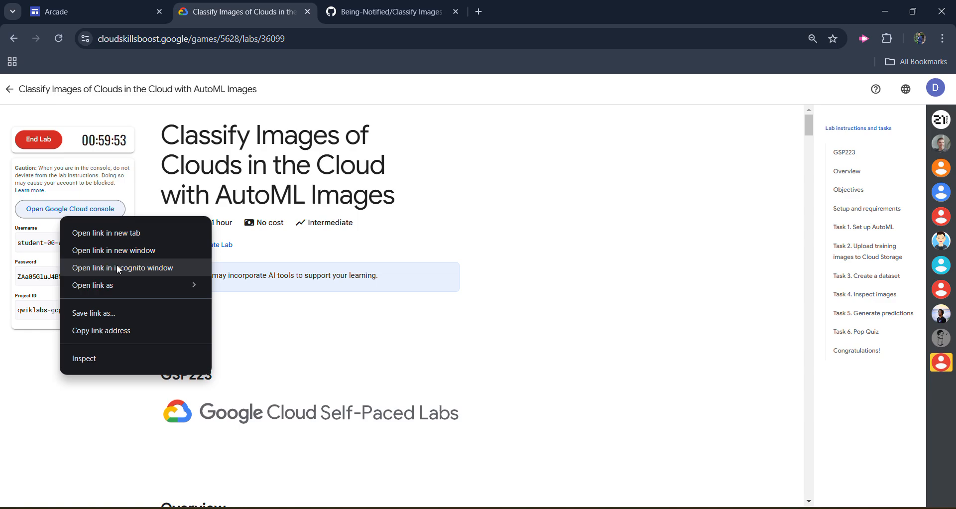
{"action": "left_click", "coordinate": [123, 268]}
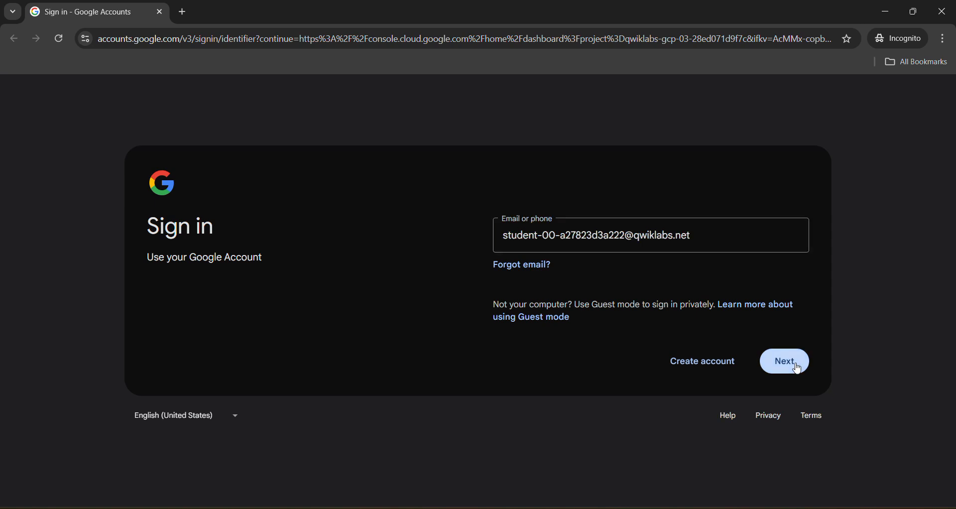
Sign in with the lab username and password and accept the new-account welcome notice
{"action": "left_click", "coordinate": [784, 361]}
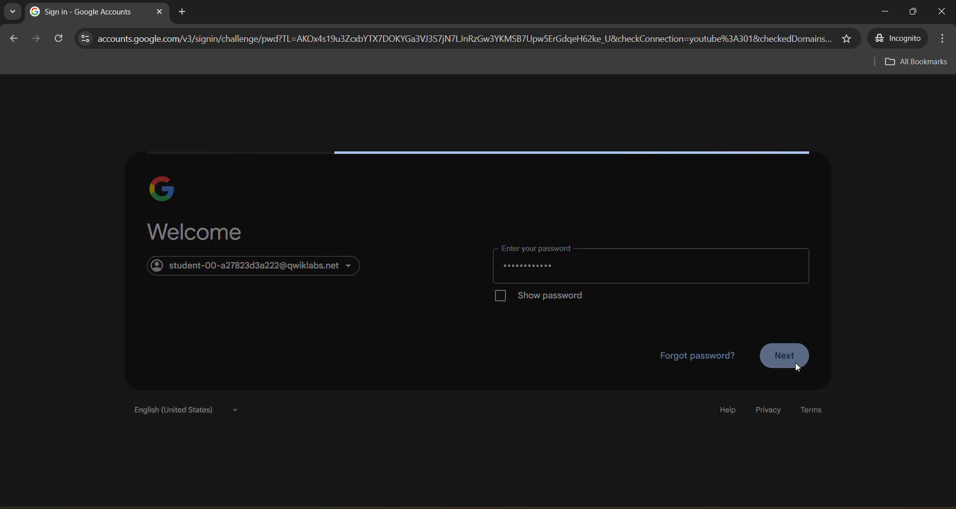
{"action": "left_click", "coordinate": [783, 355]}
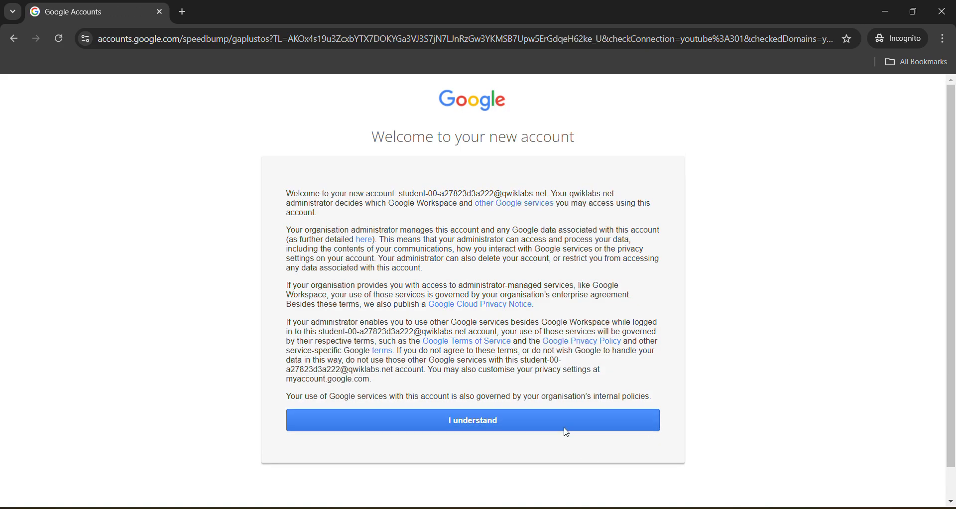
{"action": "left_click", "coordinate": [472, 421]}
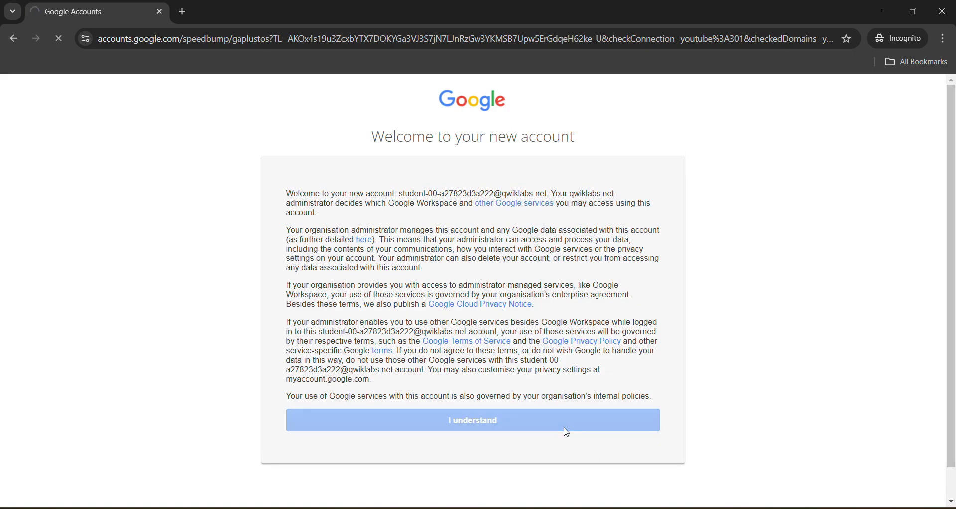
{"action": "left_click", "coordinate": [471, 421]}
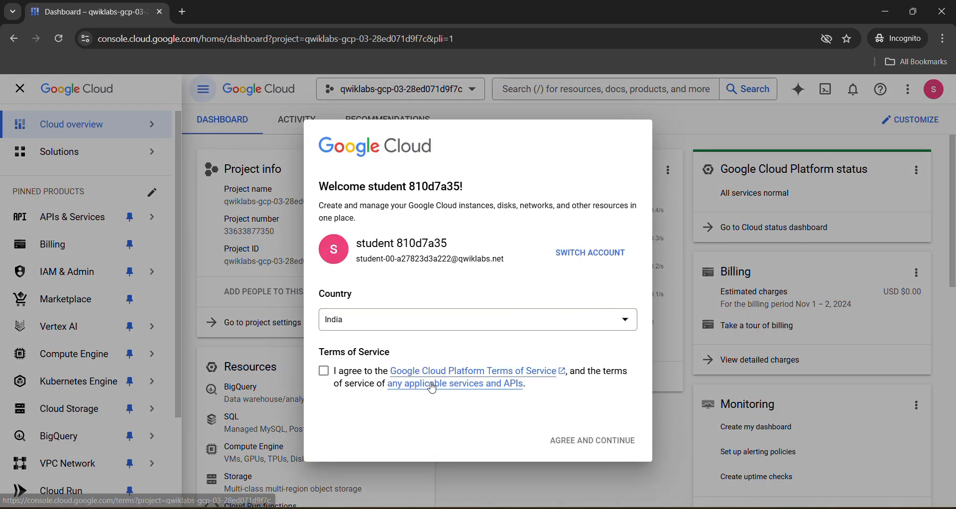
Agree to the Google Cloud terms of service to reach the lab project's dashboard
{"action": "left_click", "coordinate": [322, 370]}
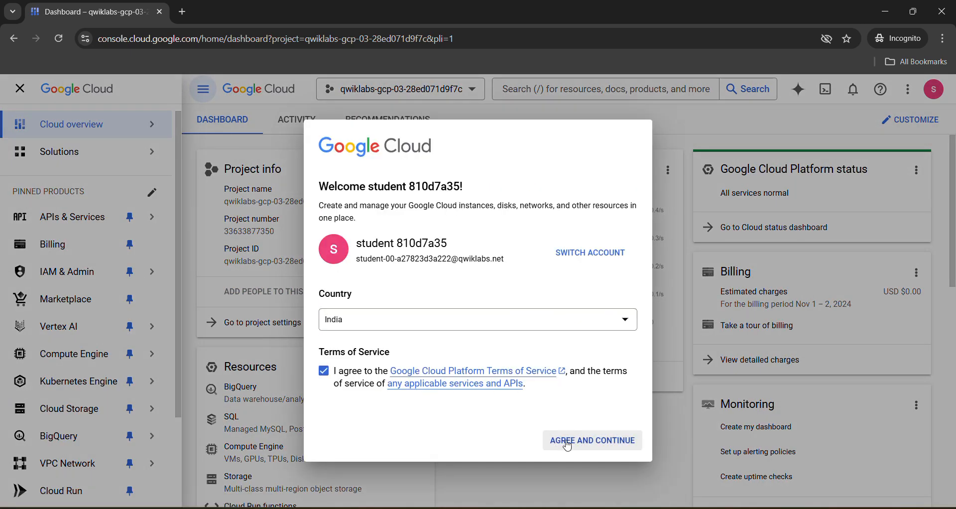
{"action": "left_click", "coordinate": [591, 440]}
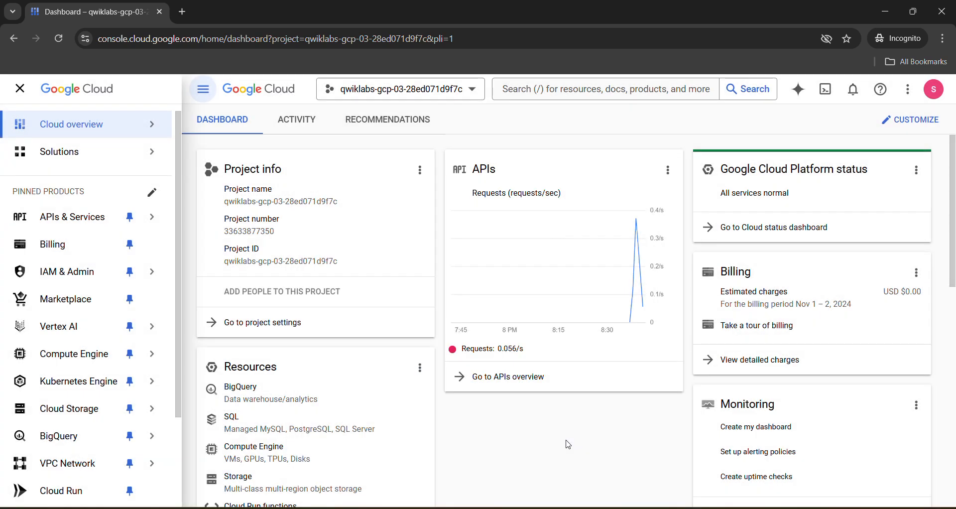
{"action": "mouse_move", "coordinate": [846, 132]}
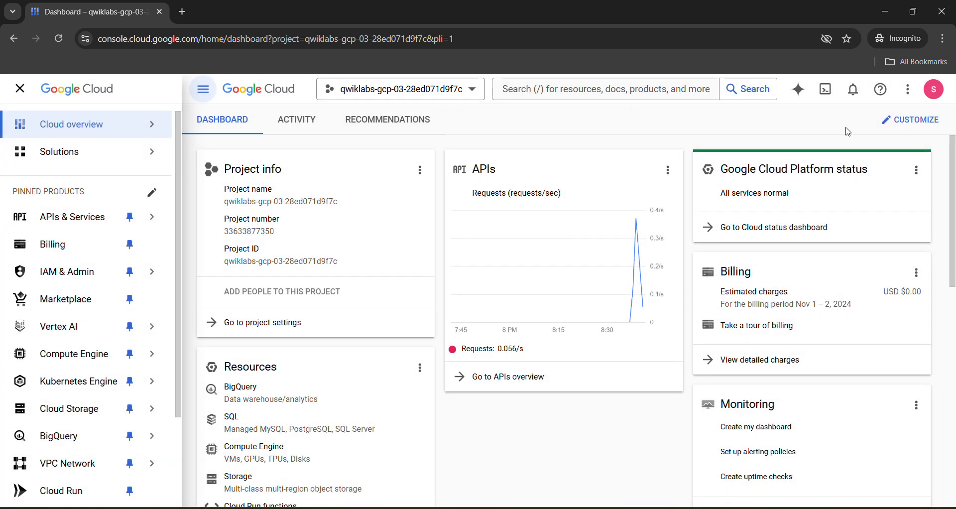
Activate Cloud Shell and accept its terms to start a terminal session
{"action": "left_click", "coordinate": [815, 89]}
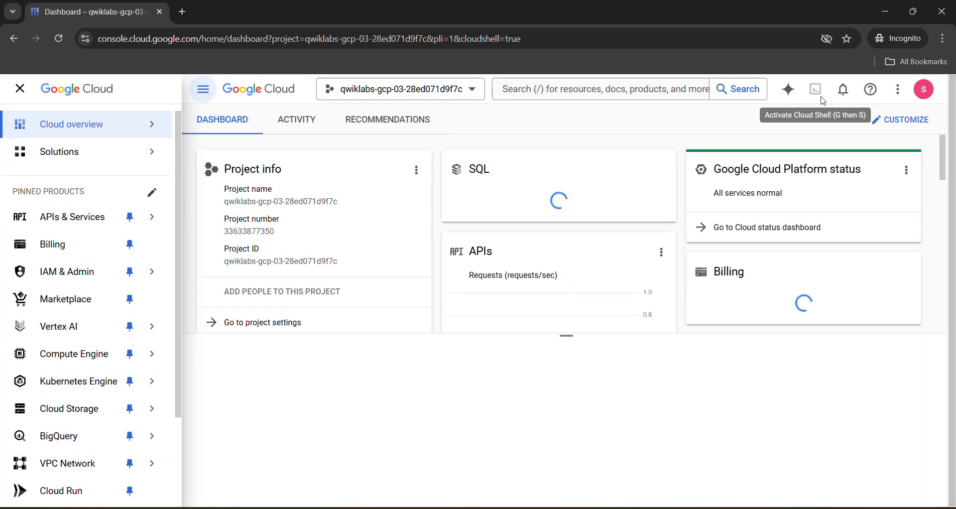
{"action": "left_click", "coordinate": [815, 89]}
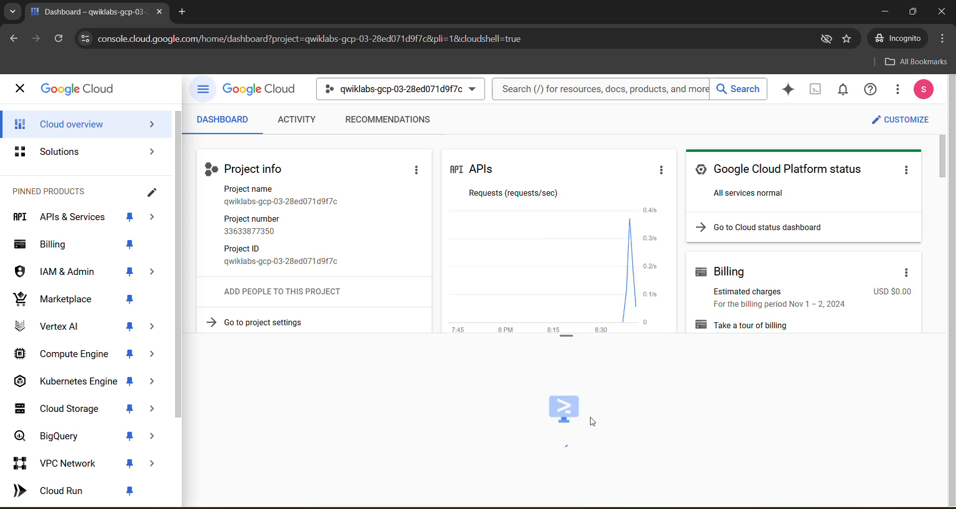
{"action": "left_click", "coordinate": [563, 409]}
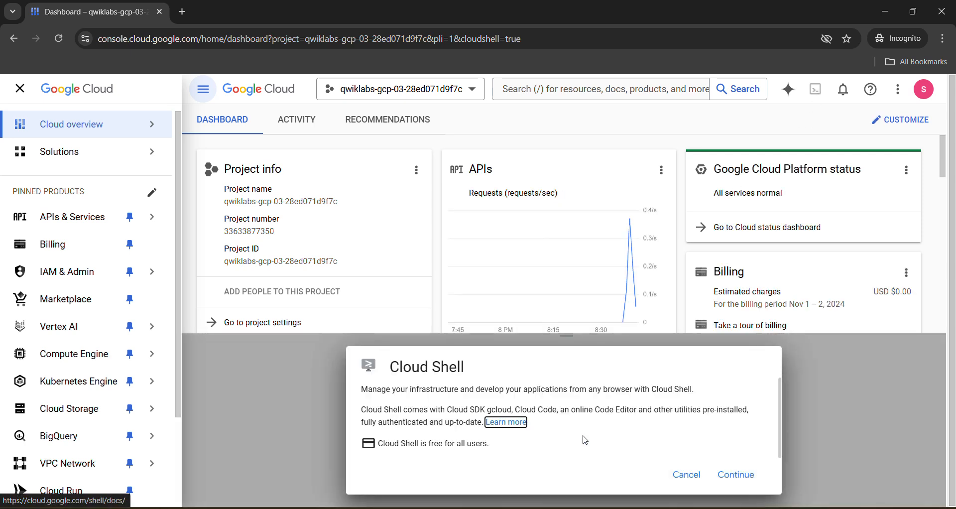
{"action": "left_click", "coordinate": [734, 474]}
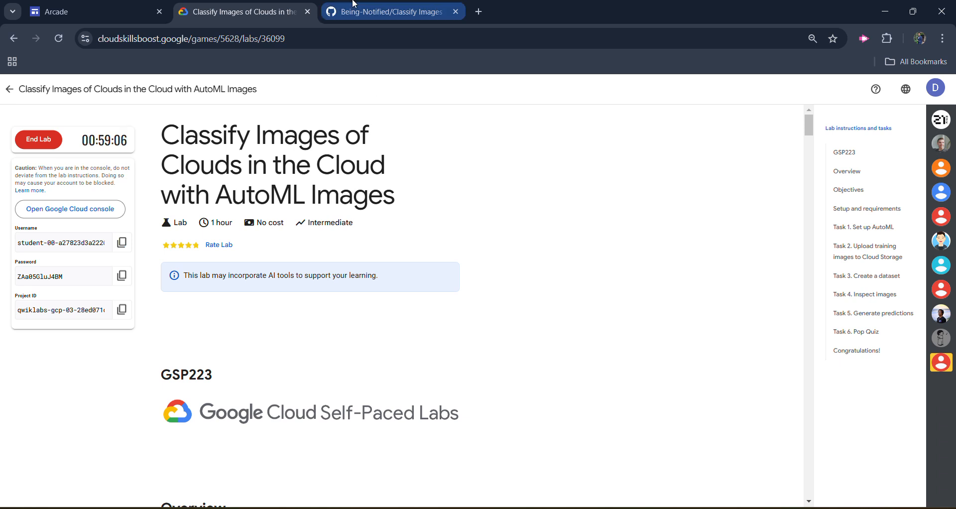
Switch to the GitHub repository file holding the lab's Cloud Shell commands
{"action": "left_click", "coordinate": [390, 12]}
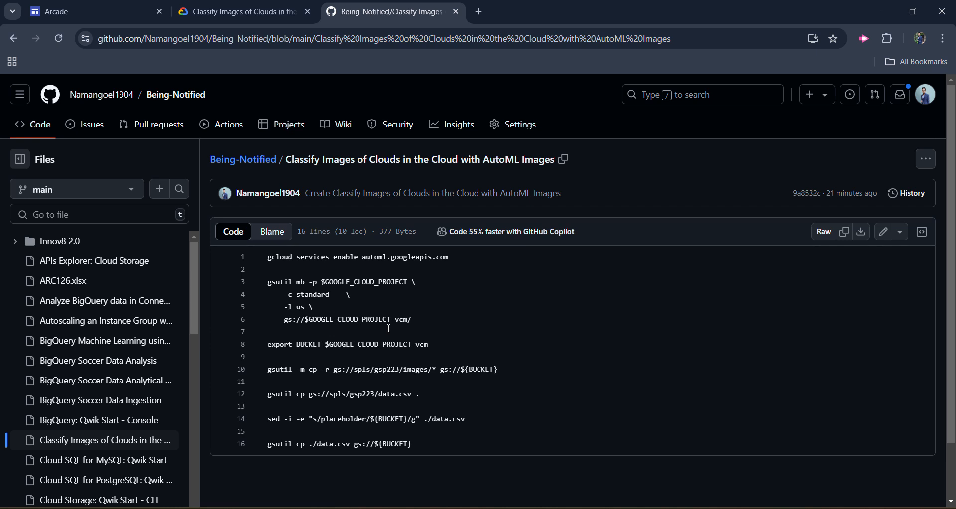
{"action": "mouse_move", "coordinate": [844, 231]}
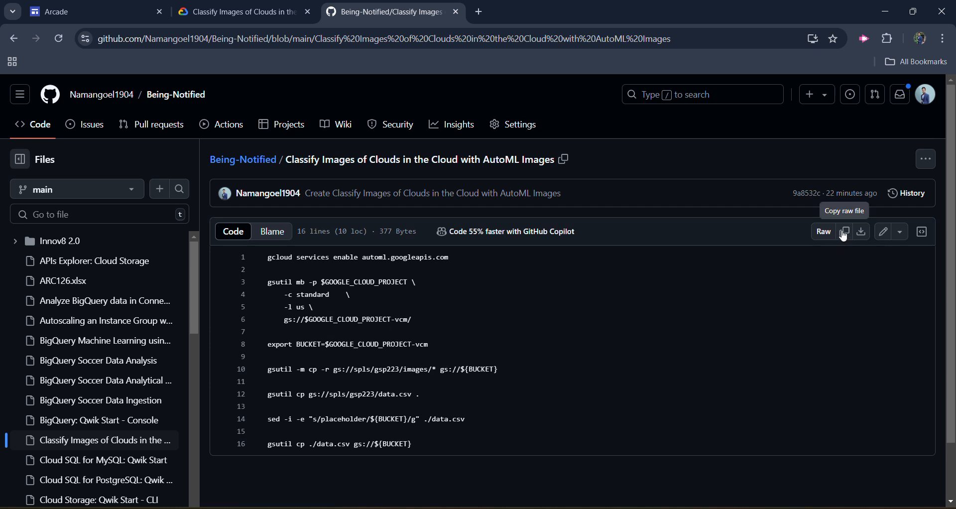
{"action": "mouse_move", "coordinate": [350, 284]}
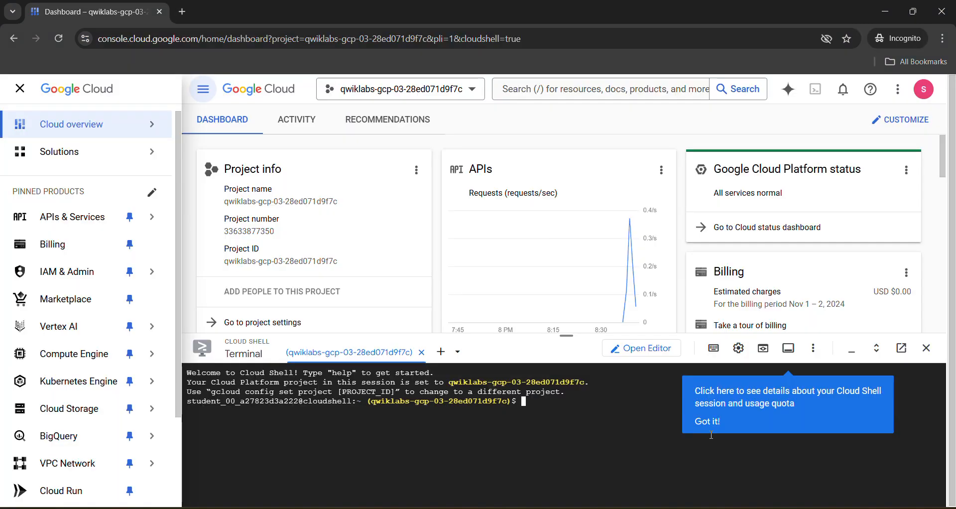
Authorize Cloud Shell and run the gsutil commands copying the cloud images and data.csv into the bucket
{"action": "left_click", "coordinate": [707, 421]}
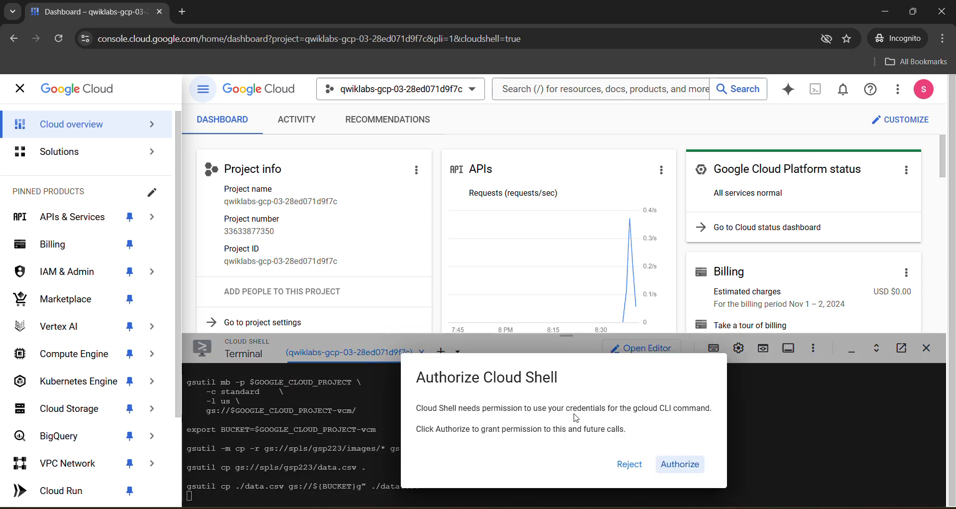
{"action": "left_click", "coordinate": [679, 464]}
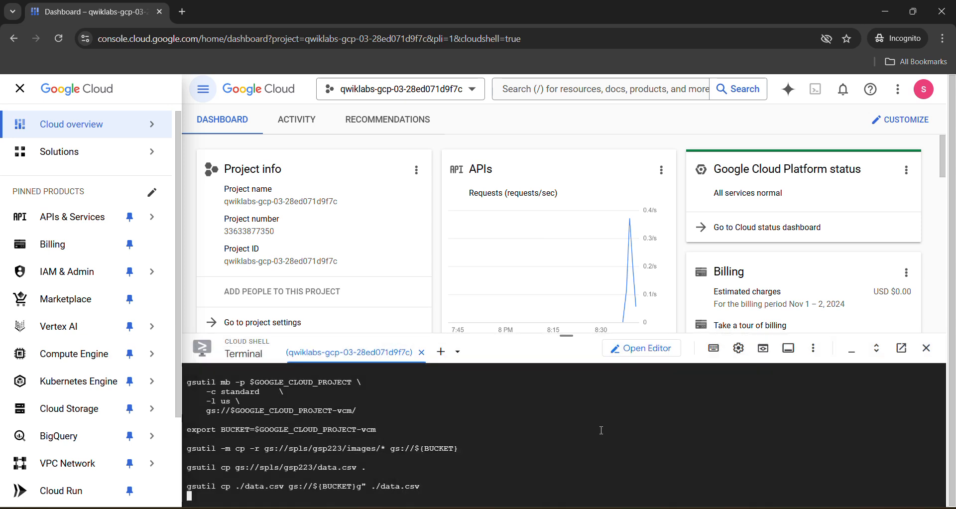
{"action": "key", "text": "Return"}
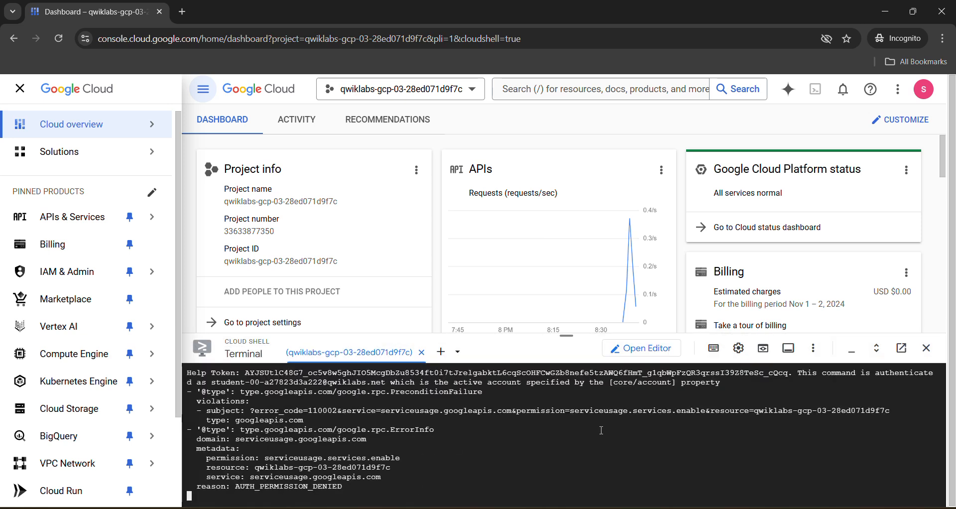
{"action": "scroll", "scroll_direction": "down", "scroll_amount": 3}
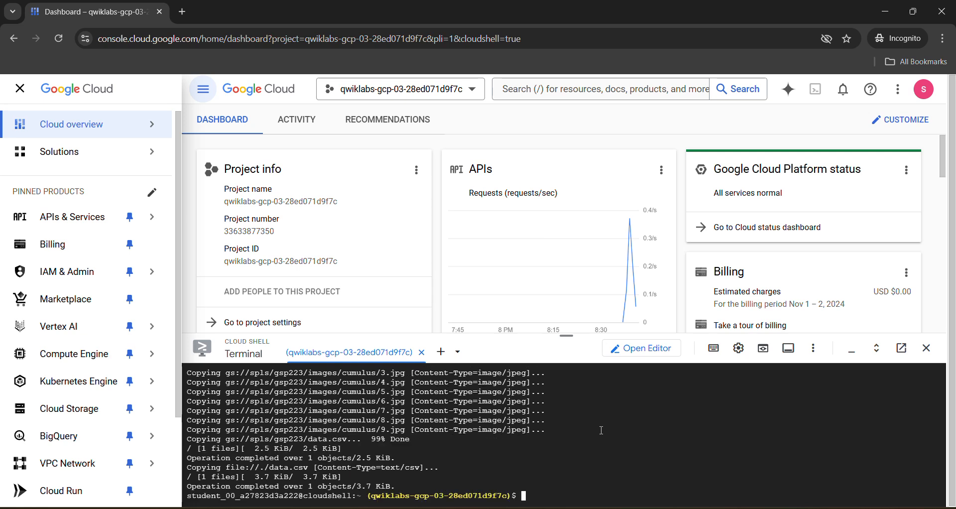
{"action": "mouse_move", "coordinate": [370, 503]}
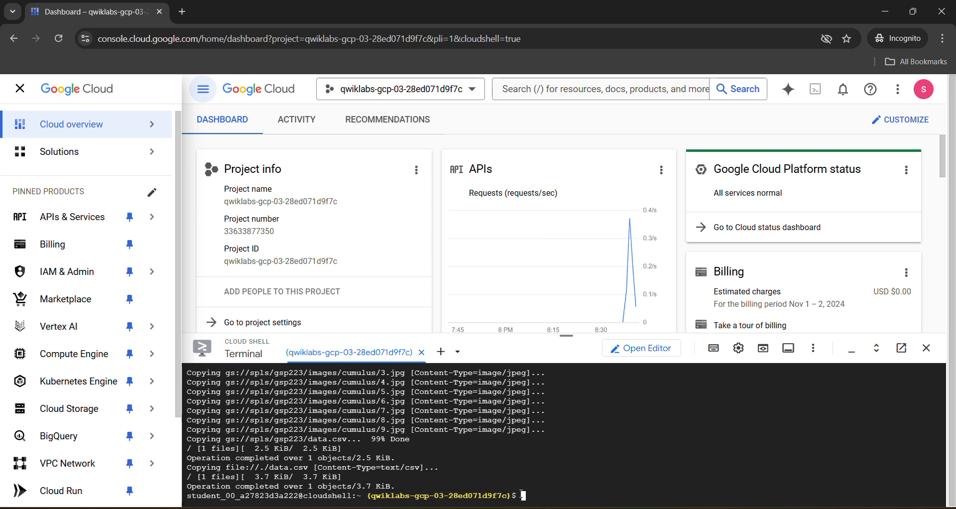
{"action": "left_click", "coordinate": [244, 11]}
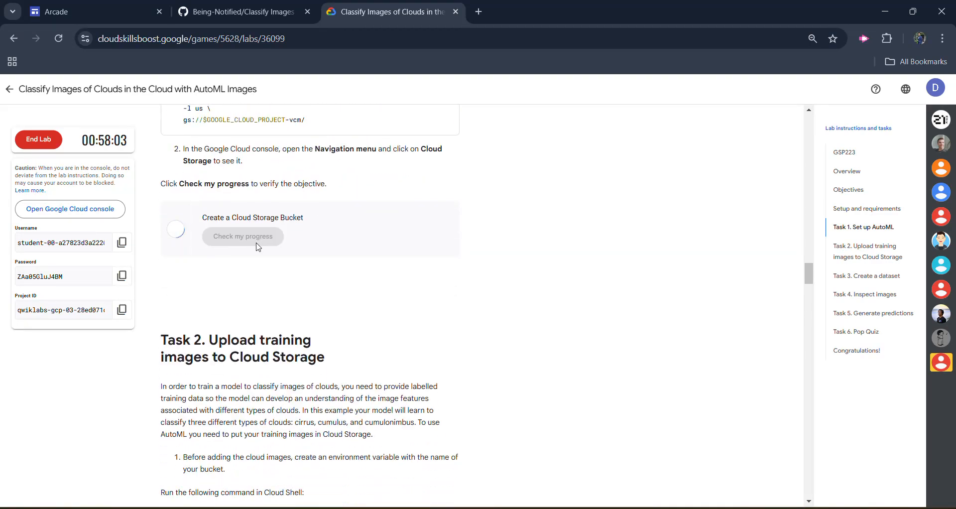
Check the Create a Cloud Storage Bucket objective and bring up link options for Vertex AI Dataset
{"action": "left_click", "coordinate": [243, 236]}
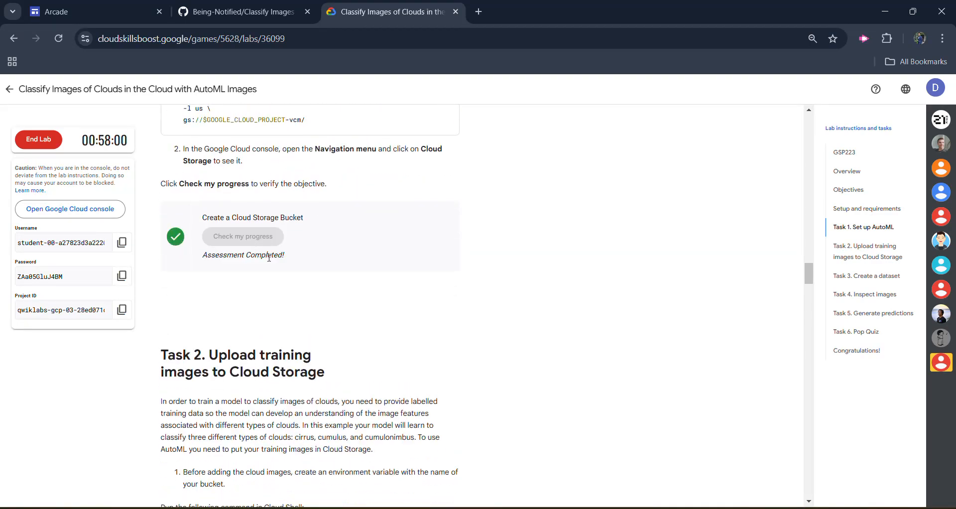
{"action": "scroll", "scroll_direction": "down", "scroll_amount": 3}
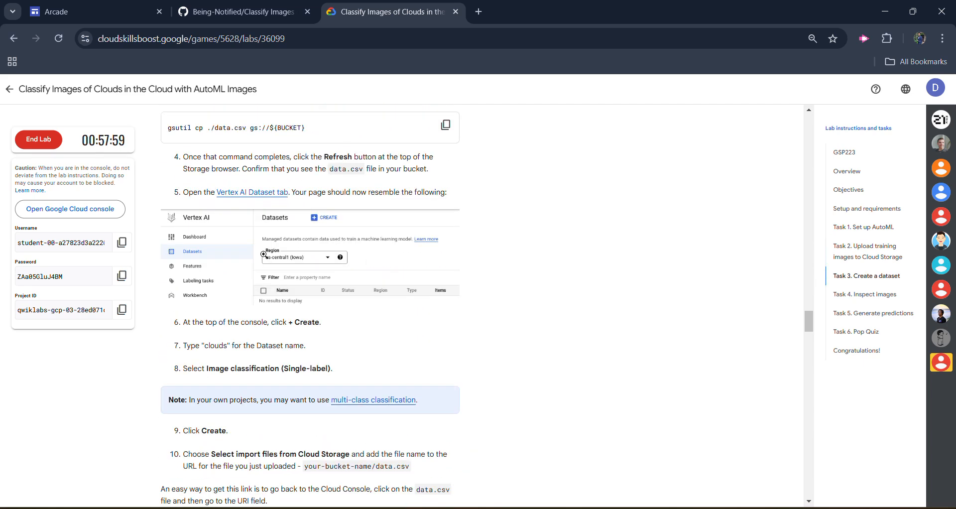
{"action": "scroll", "scroll_direction": "up", "scroll_amount": 3}
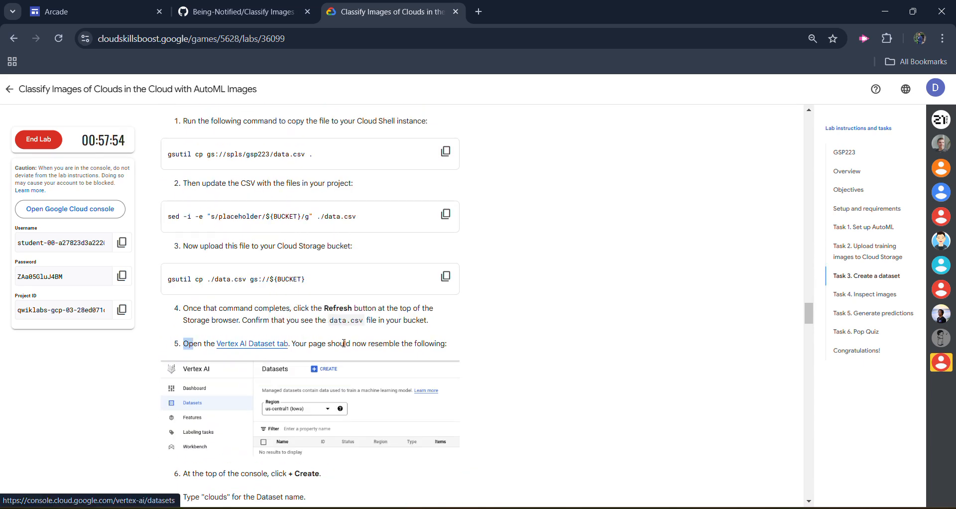
{"action": "right_click", "coordinate": [251, 343]}
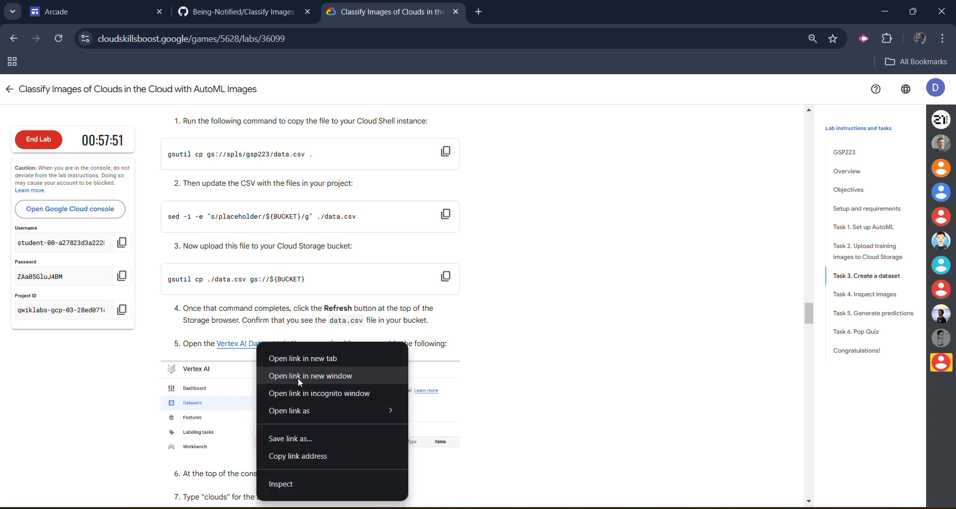
Create a Vertex AI dataset named 'Being Notified' with single-label image classification
{"action": "left_click", "coordinate": [319, 394]}
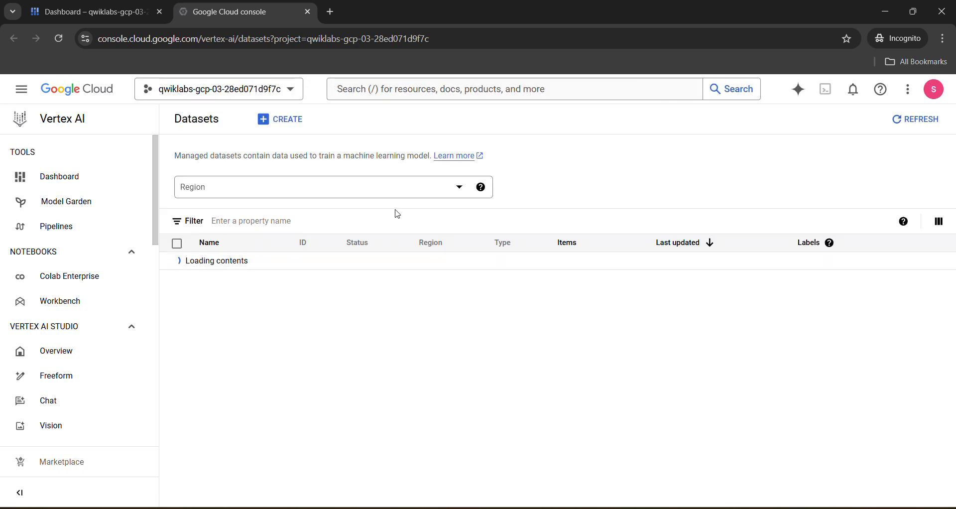
{"action": "left_click", "coordinate": [280, 118]}
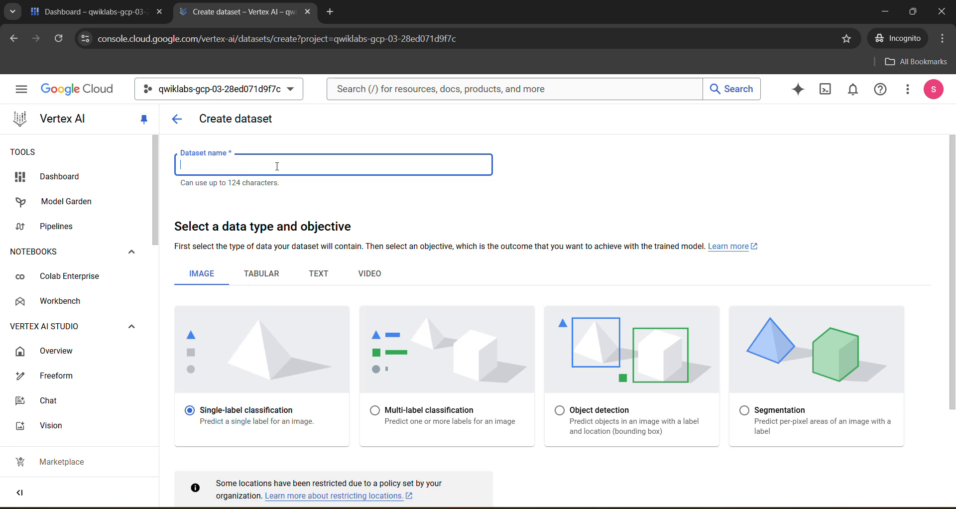
{"action": "type", "text": "Being No"}
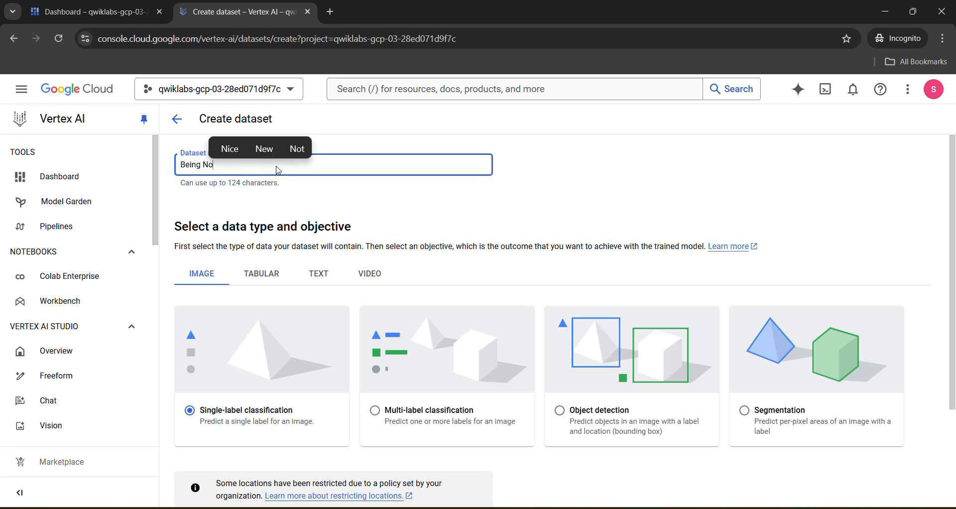
{"action": "type", "text": "tified"}
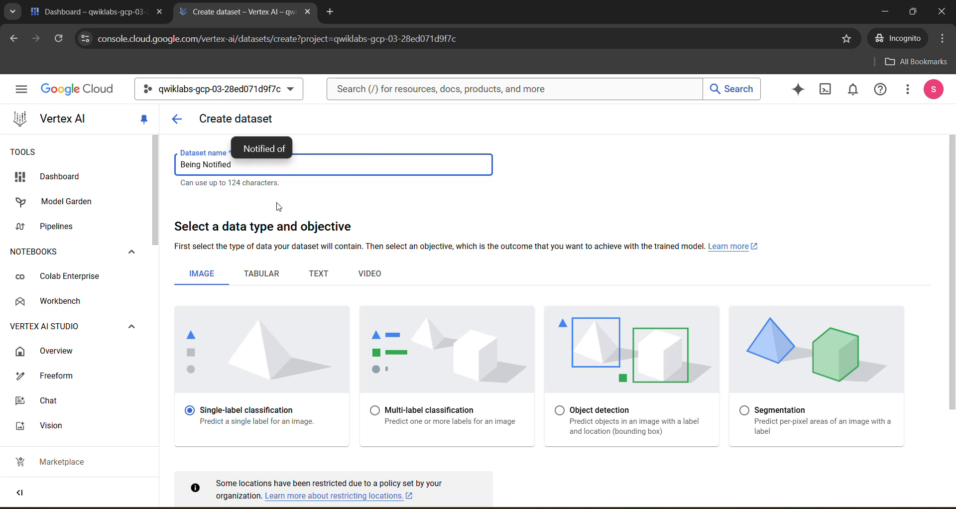
{"action": "scroll", "scroll_direction": "down", "scroll_amount": 3}
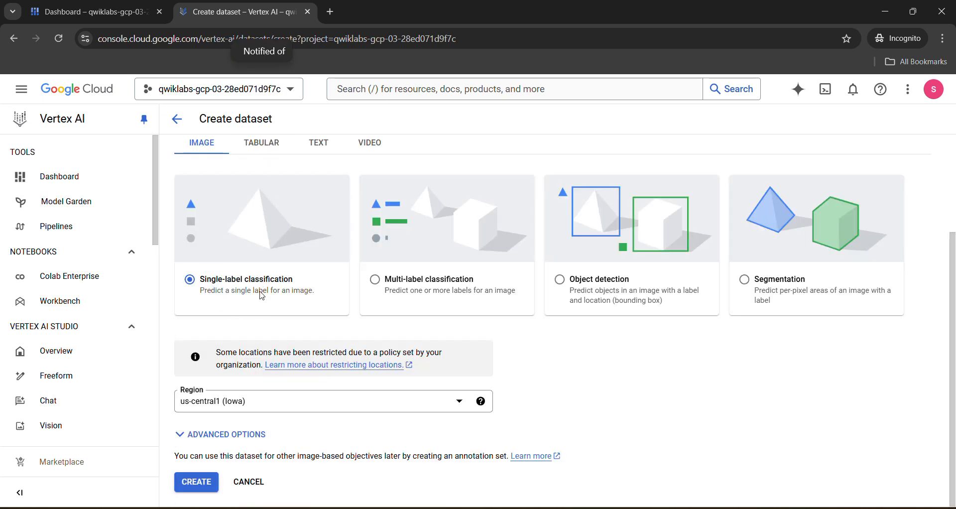
{"action": "left_click", "coordinate": [196, 481]}
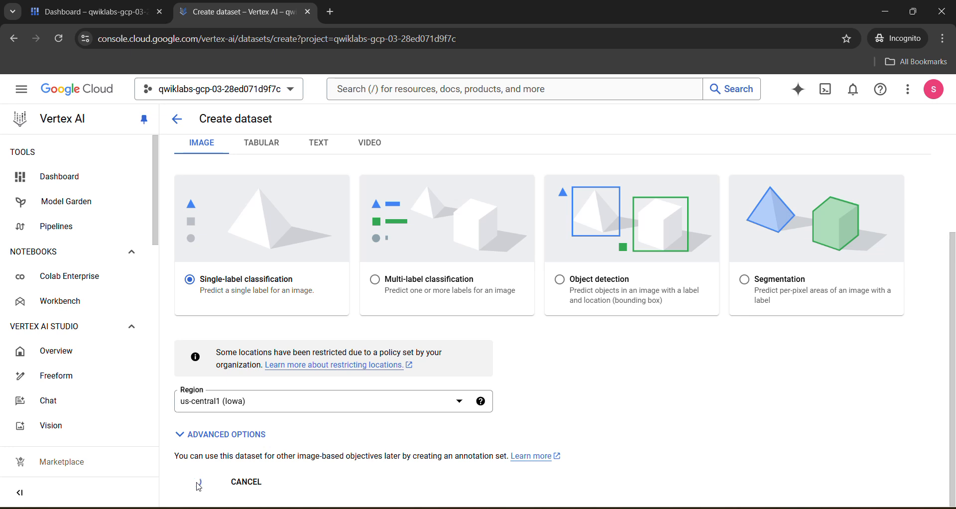
{"action": "left_click", "coordinate": [197, 481]}
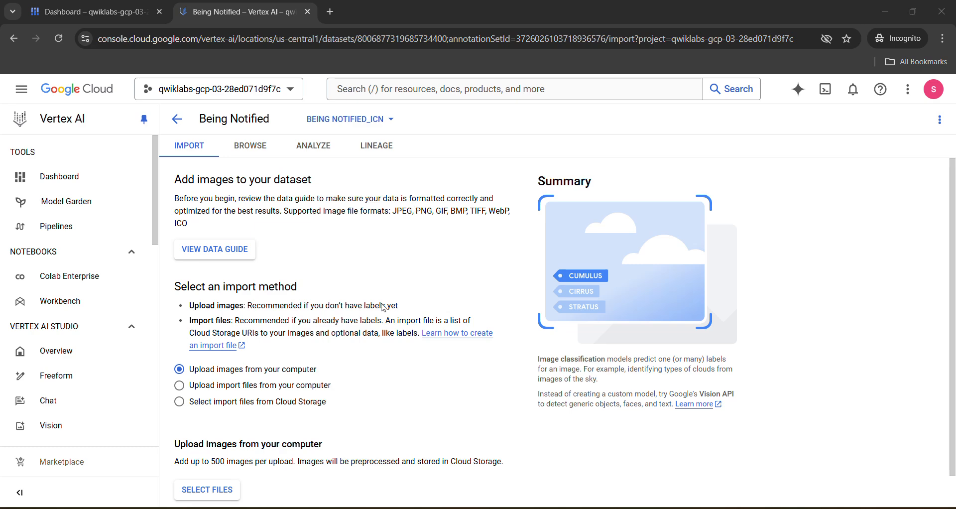
Choose Cloud Storage import and select data.csv from the lab's qwiklabs bucket
{"action": "scroll", "scroll_direction": "down", "scroll_amount": 3}
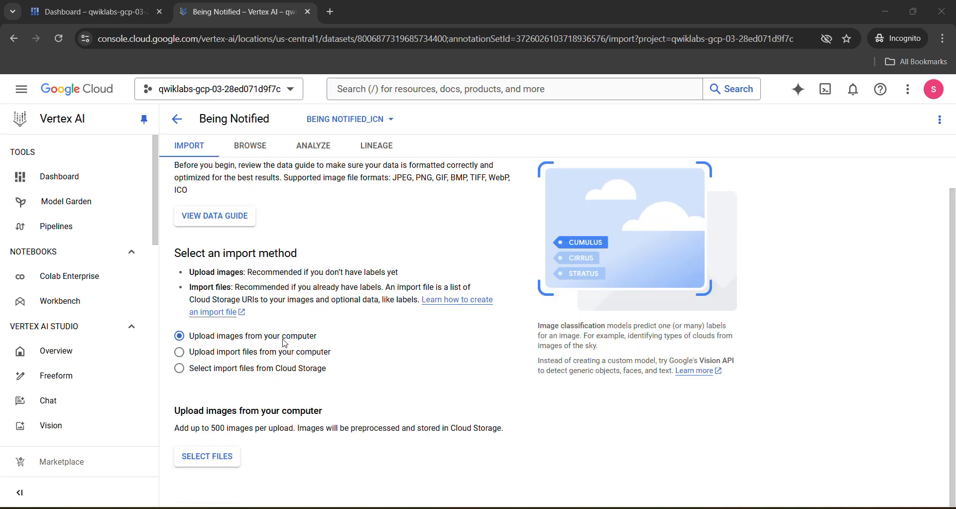
{"action": "mouse_move", "coordinate": [180, 368]}
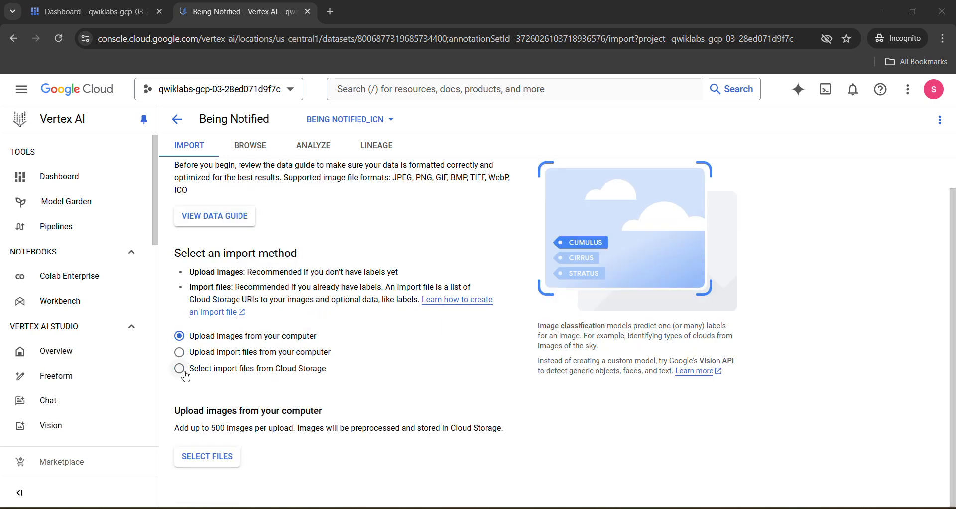
{"action": "left_click", "coordinate": [180, 367]}
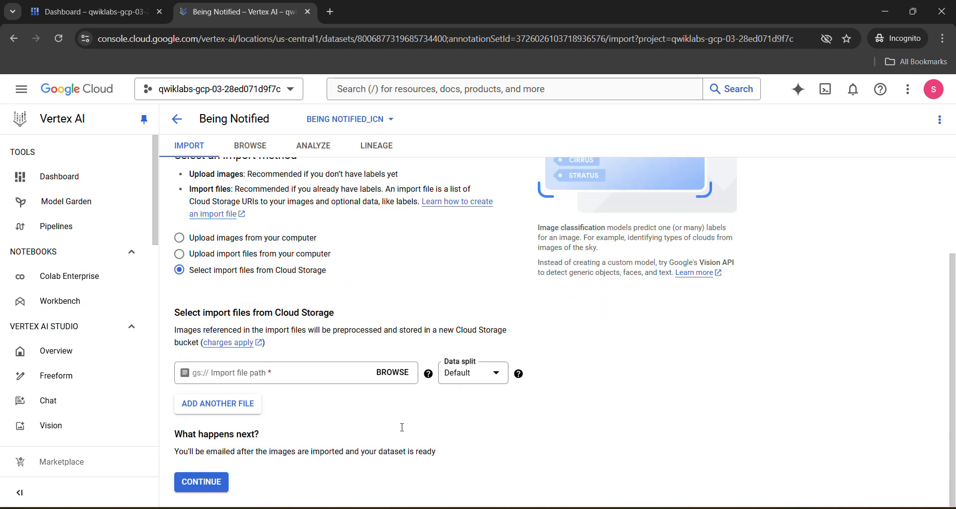
{"action": "left_click", "coordinate": [391, 373]}
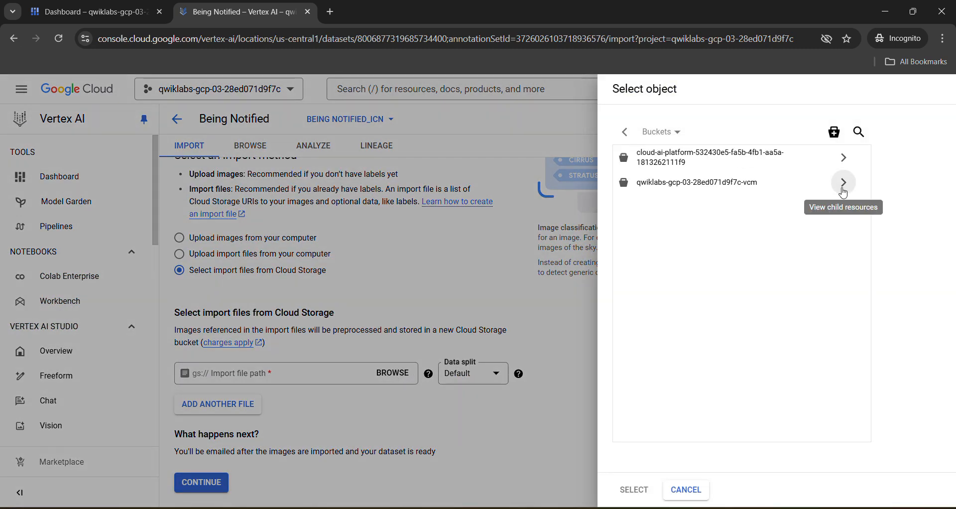
{"action": "left_click", "coordinate": [843, 181]}
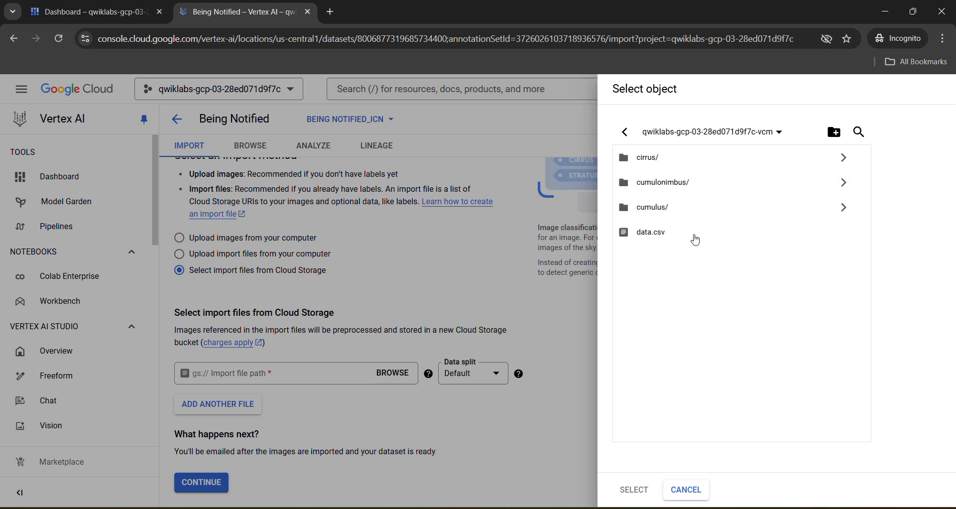
{"action": "left_click", "coordinate": [650, 232]}
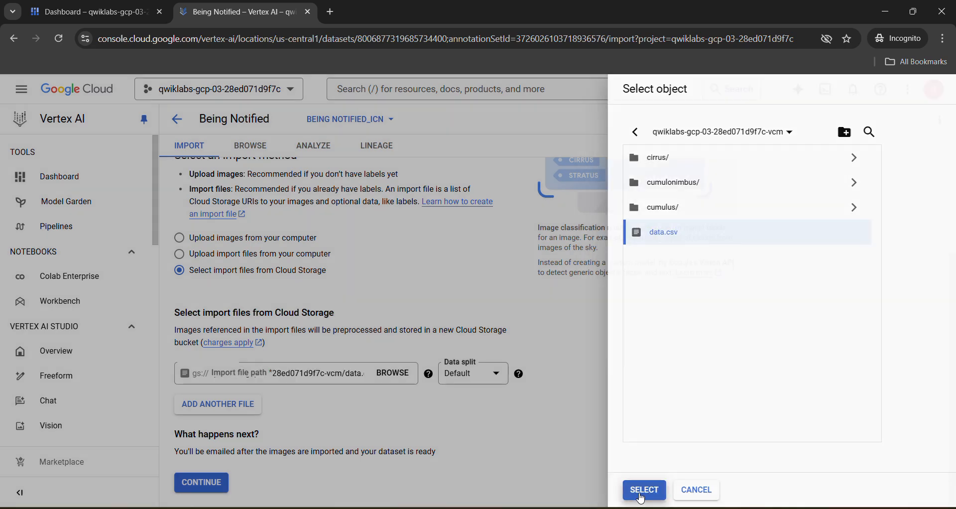
{"action": "left_click", "coordinate": [644, 489]}
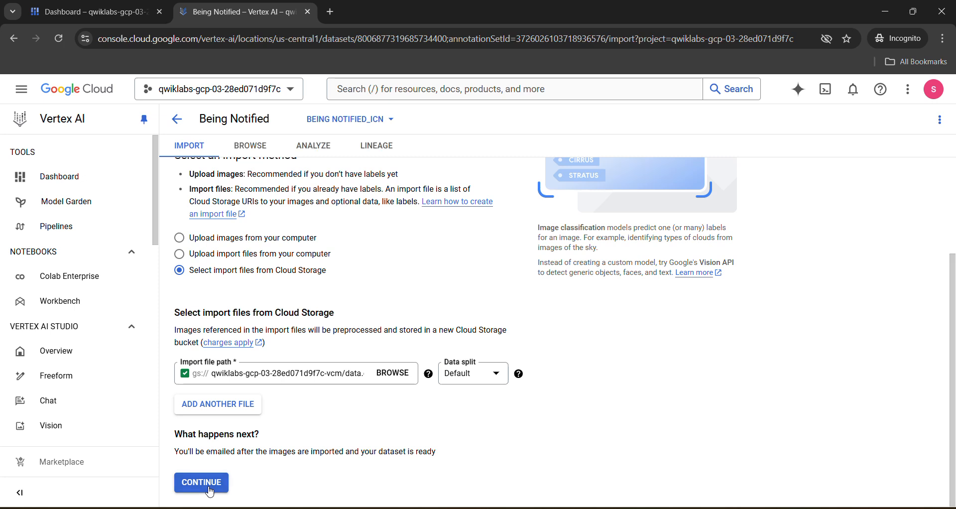
Continue to start importing the images from data.csv into the dataset
{"action": "left_click", "coordinate": [200, 482]}
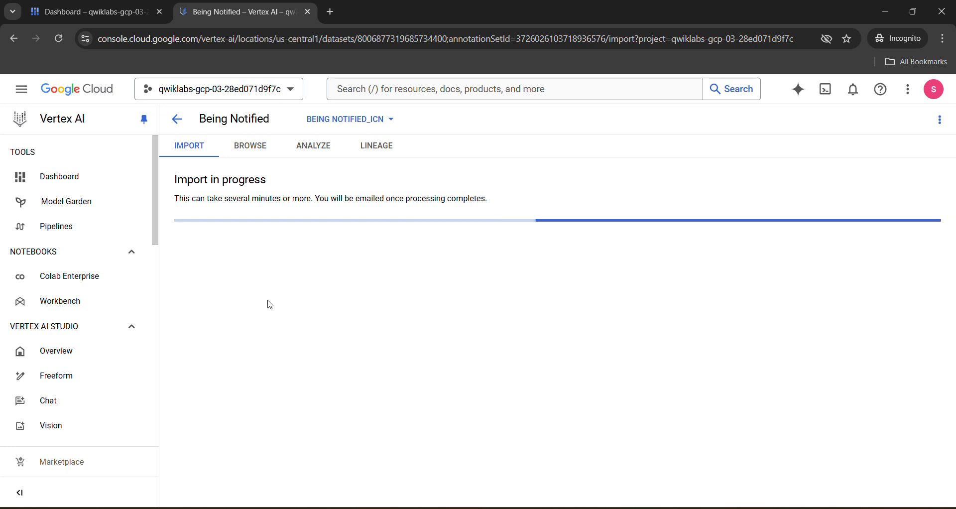
{"action": "mouse_move", "coordinate": [283, 129]}
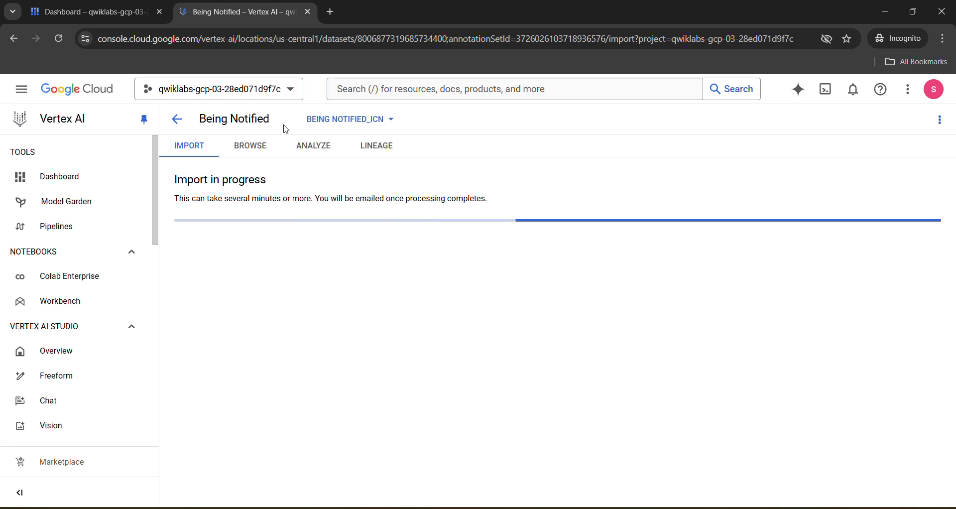
Review the Browse view confirming 60 images, 20 each of cirrus, cumulonimbus and cumulus
{"action": "left_click", "coordinate": [249, 145]}
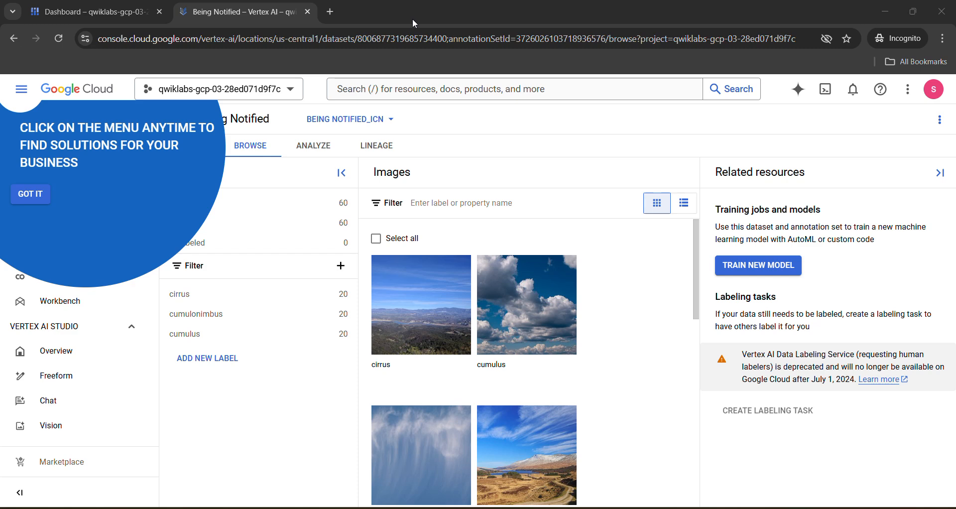
{"action": "mouse_move", "coordinate": [427, 488]}
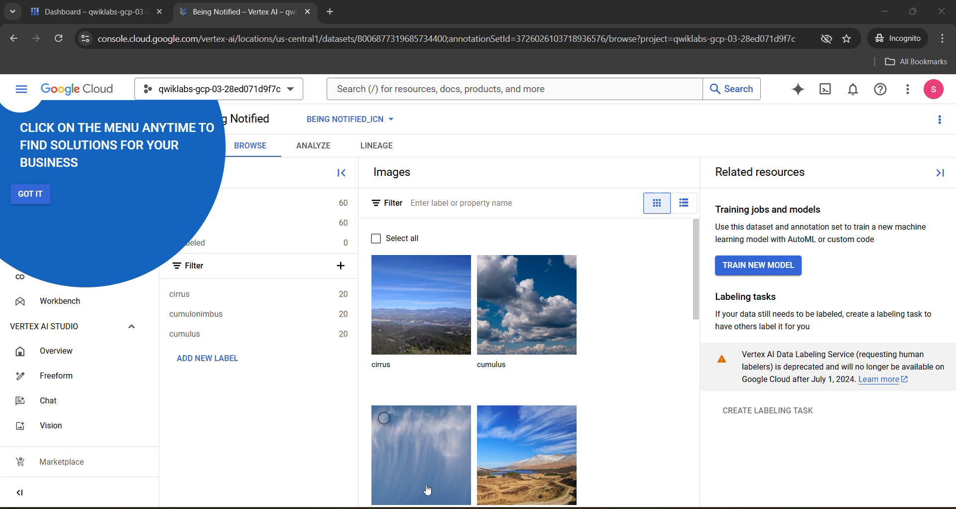
{"action": "left_click", "coordinate": [393, 12]}
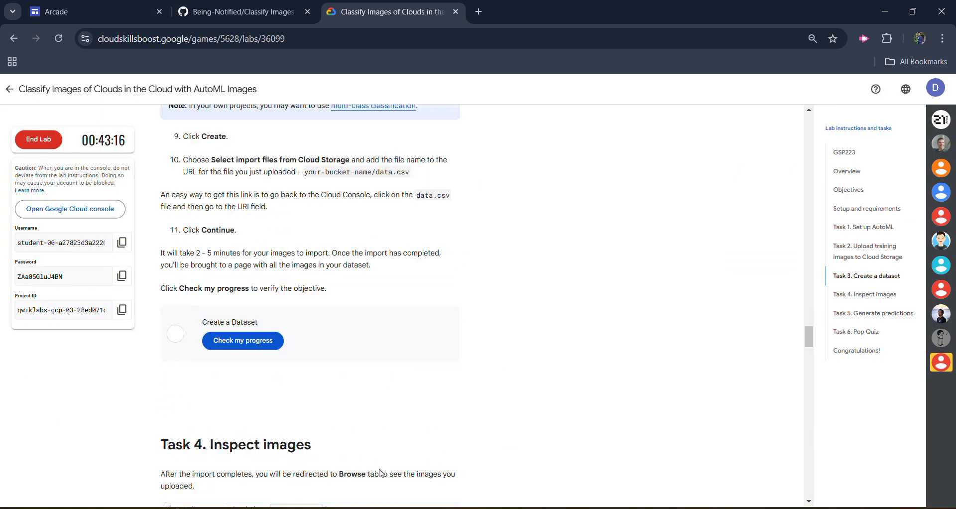
Check progress on the Create a Dataset objective
{"action": "scroll", "scroll_direction": "down", "scroll_amount": 3}
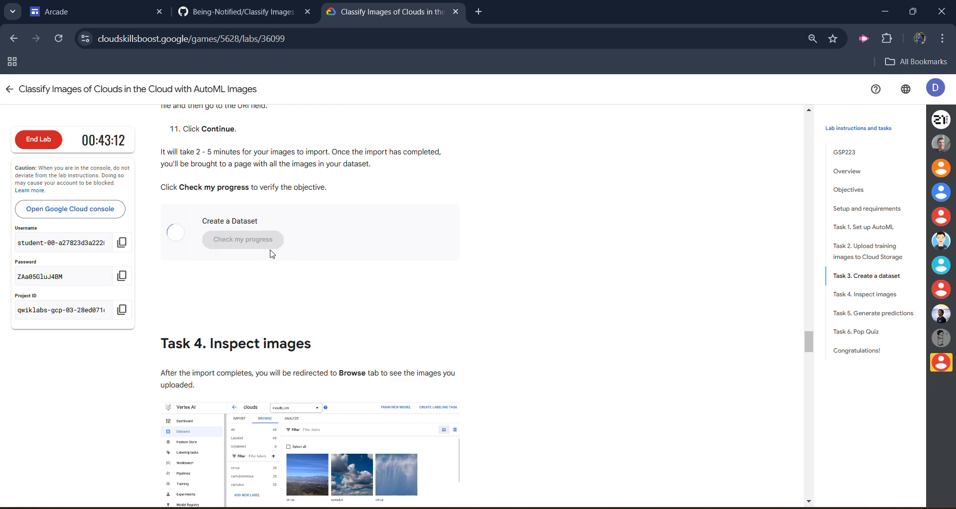
{"action": "left_click", "coordinate": [242, 239]}
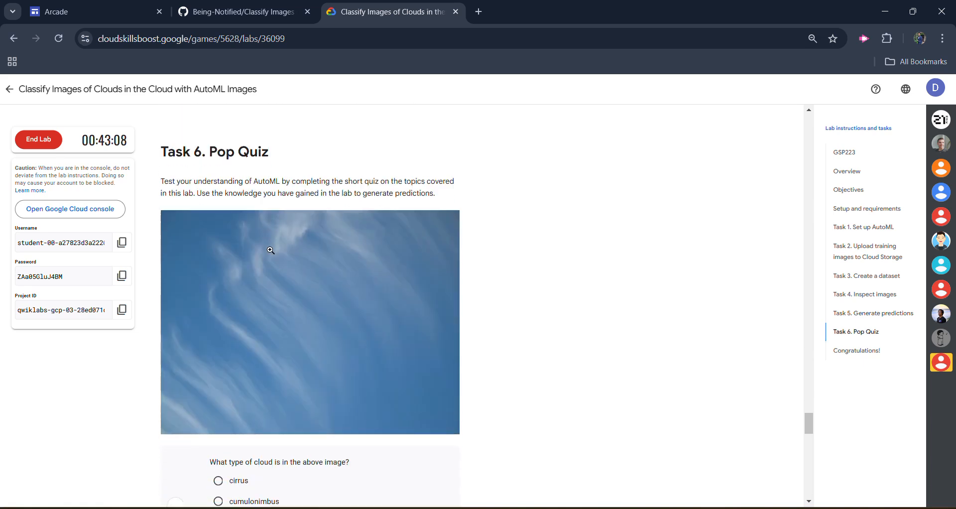
{"action": "scroll", "scroll_direction": "down", "scroll_amount": 3}
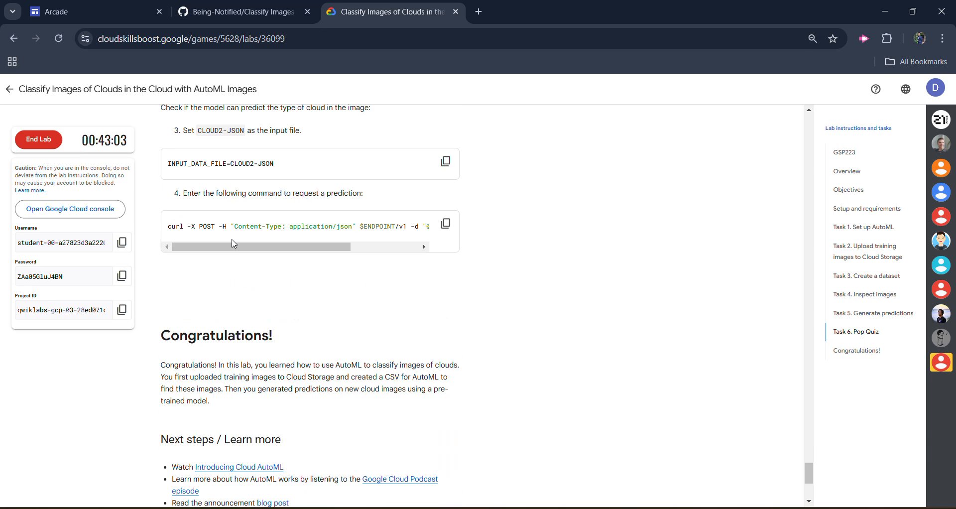
End the lab and submit a five-star review
{"action": "left_click", "coordinate": [38, 139]}
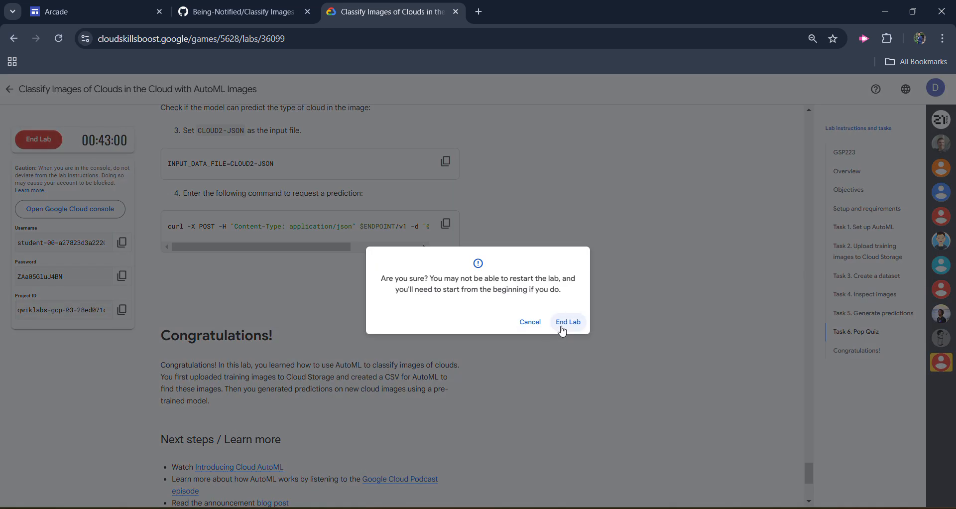
{"action": "left_click", "coordinate": [567, 322]}
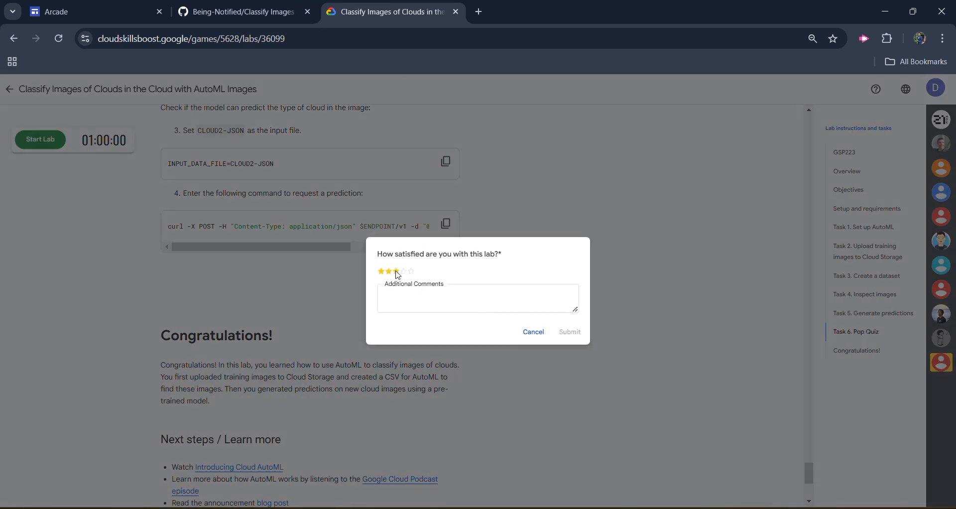
{"action": "left_click", "coordinate": [411, 271]}
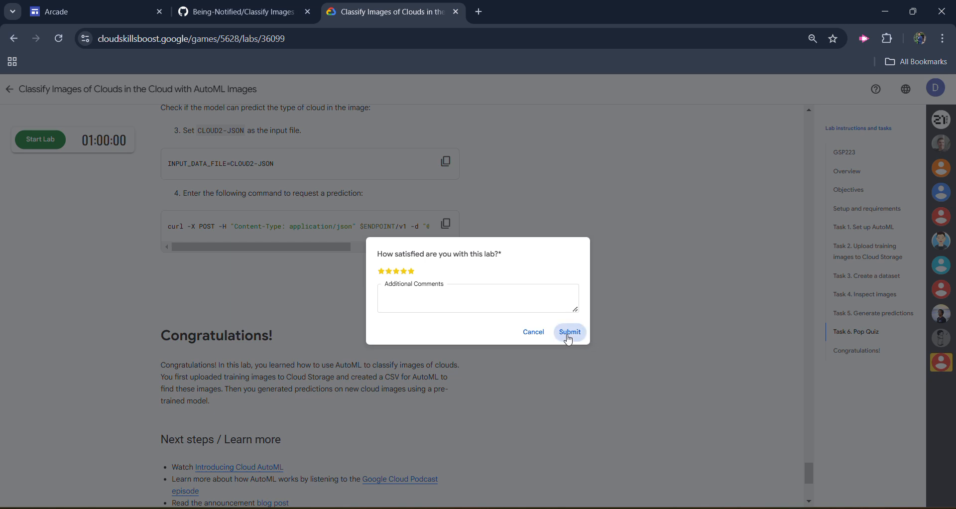
{"action": "left_click", "coordinate": [569, 332]}
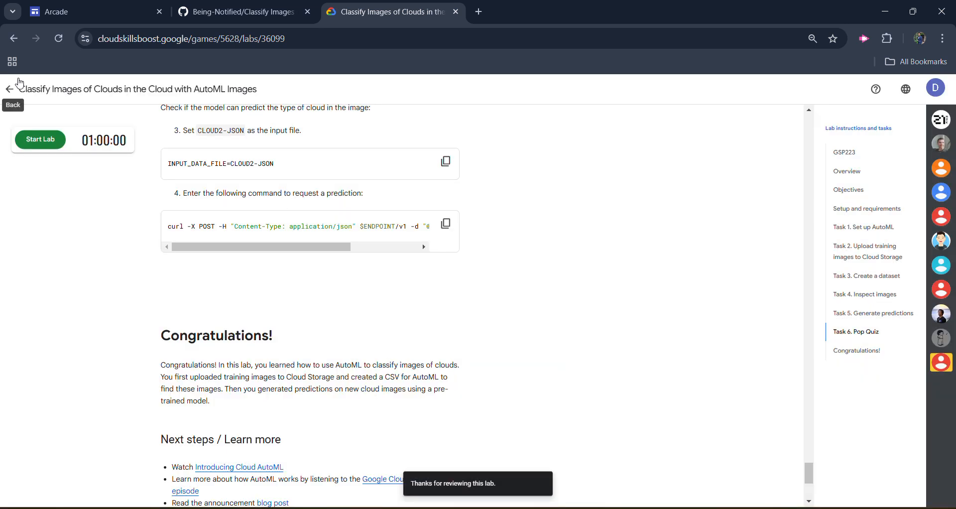
Go back to the Diwali in The Arcade page and view the Lights & Sweets module list
{"action": "left_click", "coordinate": [58, 38]}
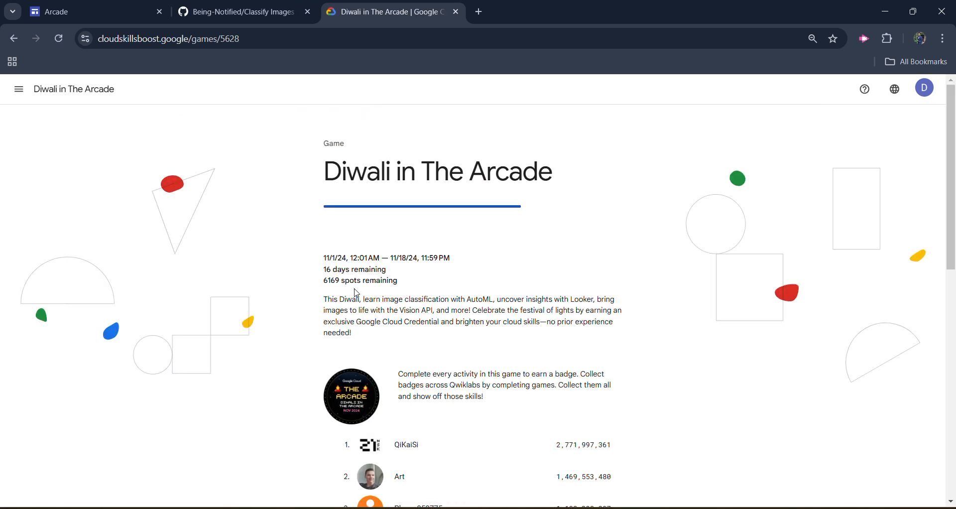
{"action": "scroll", "scroll_direction": "down", "scroll_amount": 3}
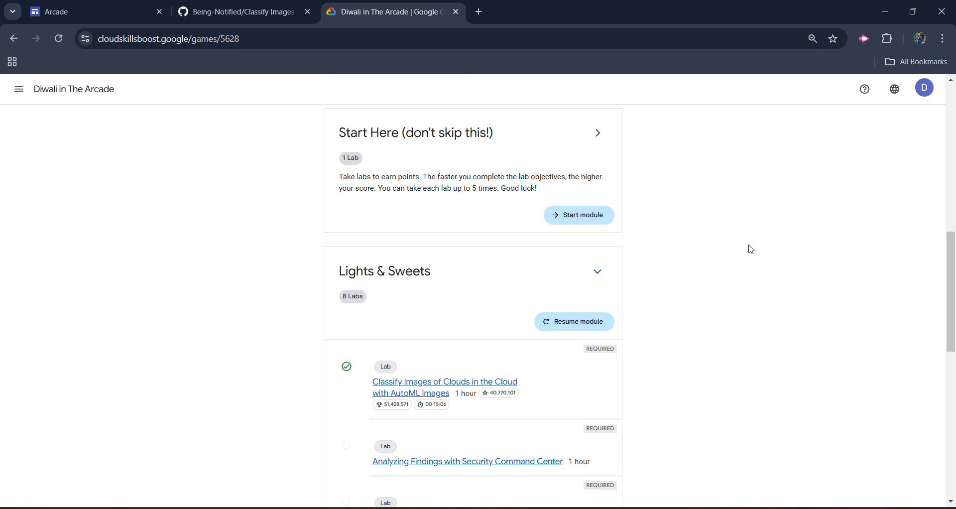
{"action": "mouse_move", "coordinate": [436, 39]}
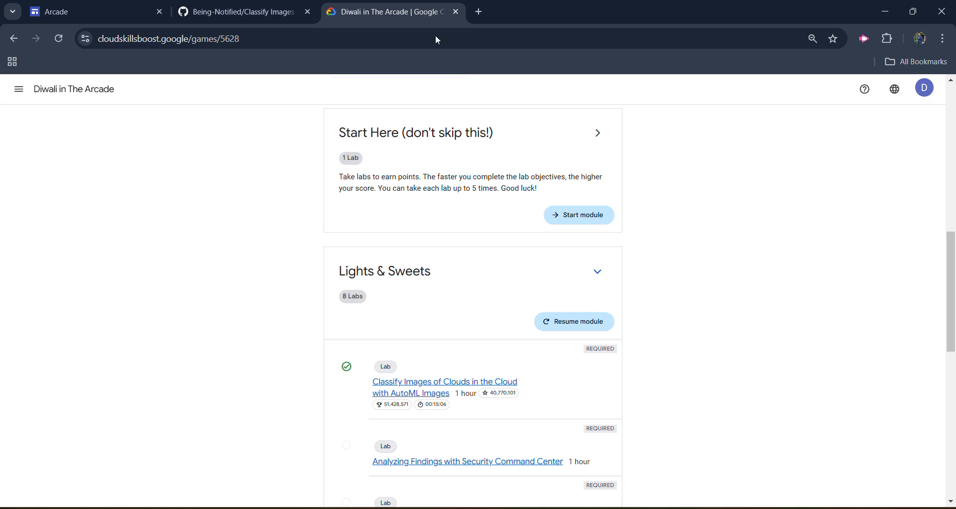